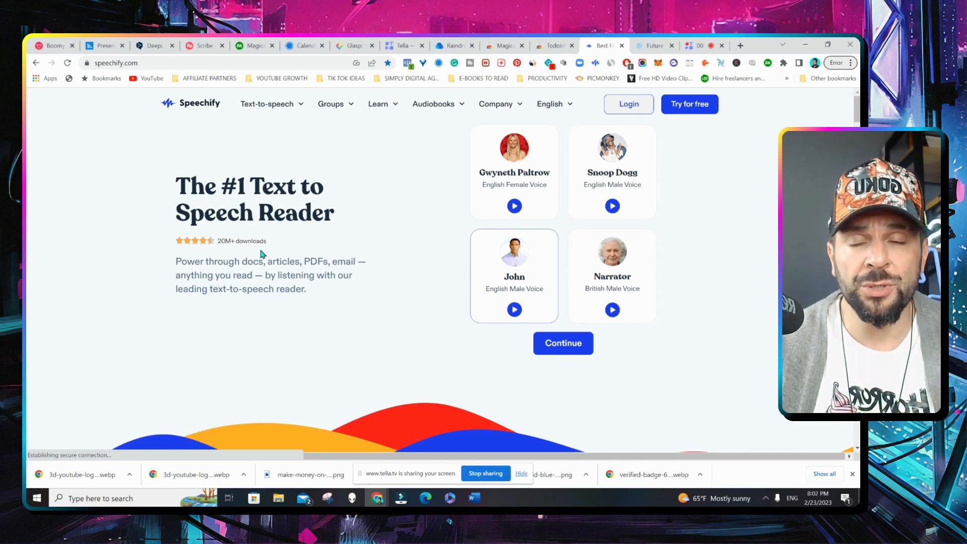
mouse_move(284, 270)
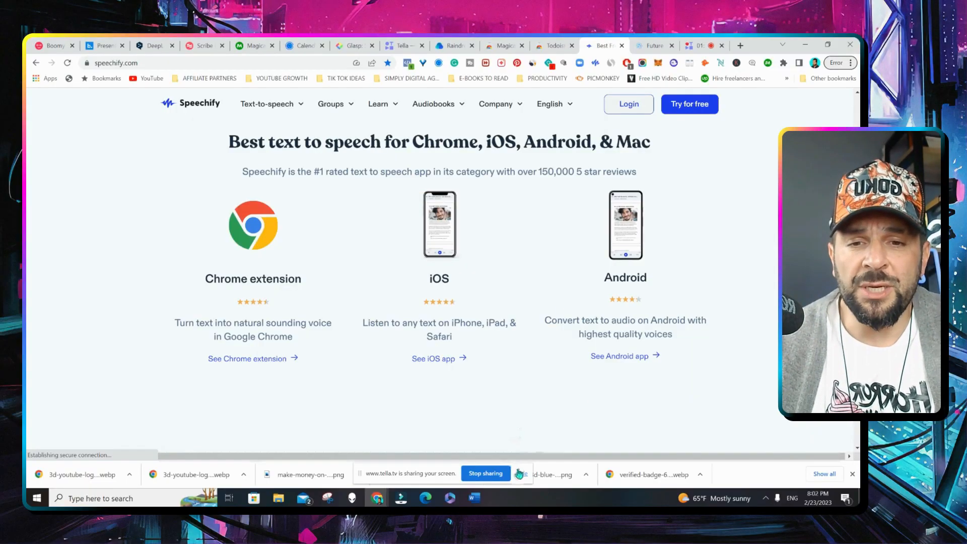
Open the Speechify Text to Speech extension's Chrome Web Store listing from speechify.com
left_click(689, 104)
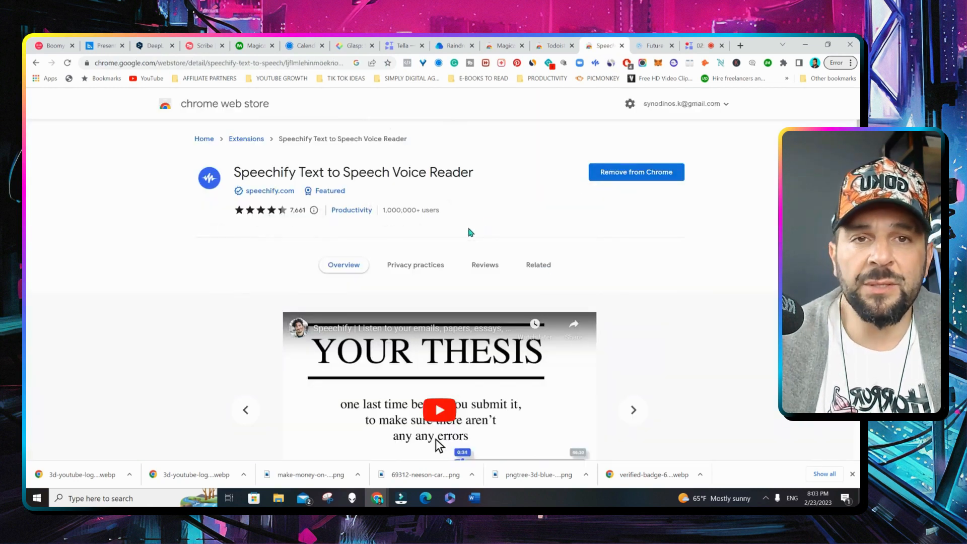
left_click(216, 63)
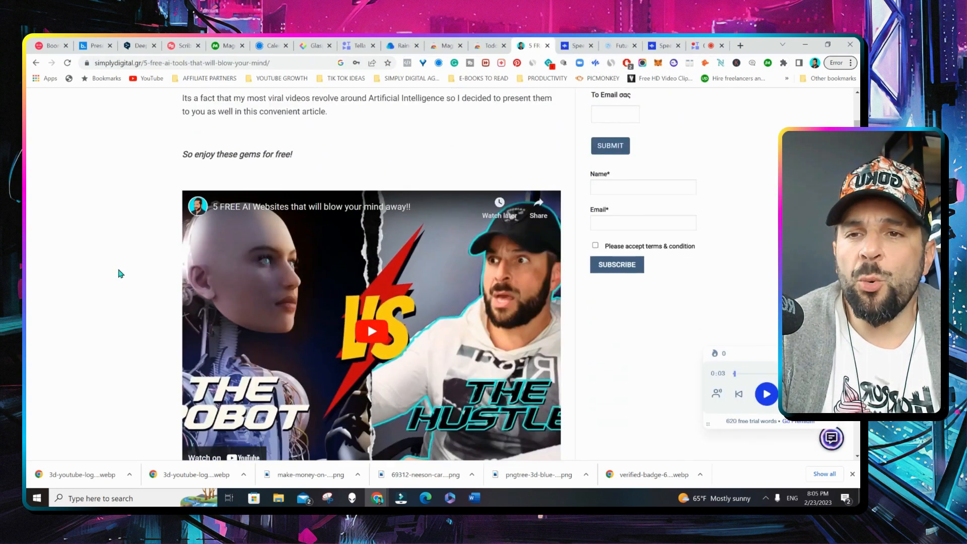
Have Speechify read the blog article aloud, pause it, and bring up Select Voice
scroll("down", 3)
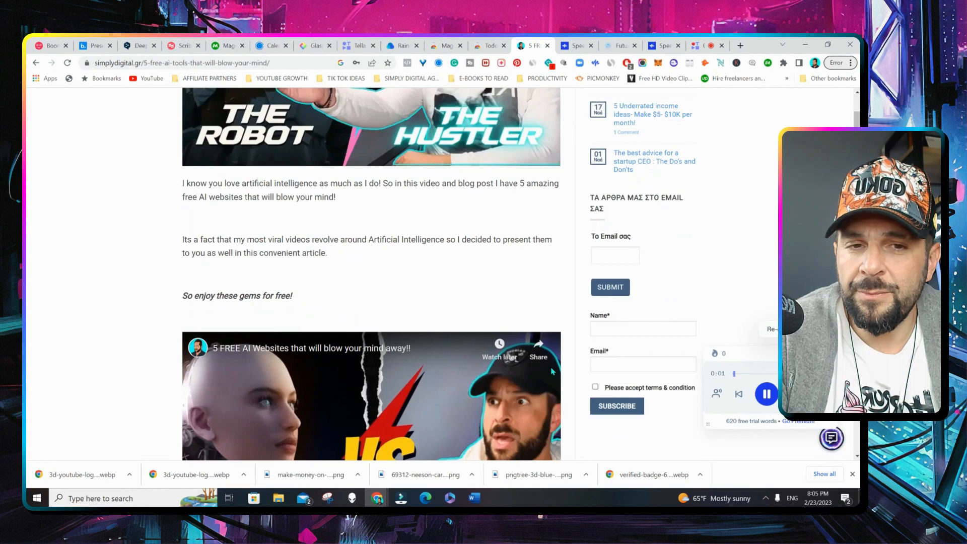
double_click(295, 183)
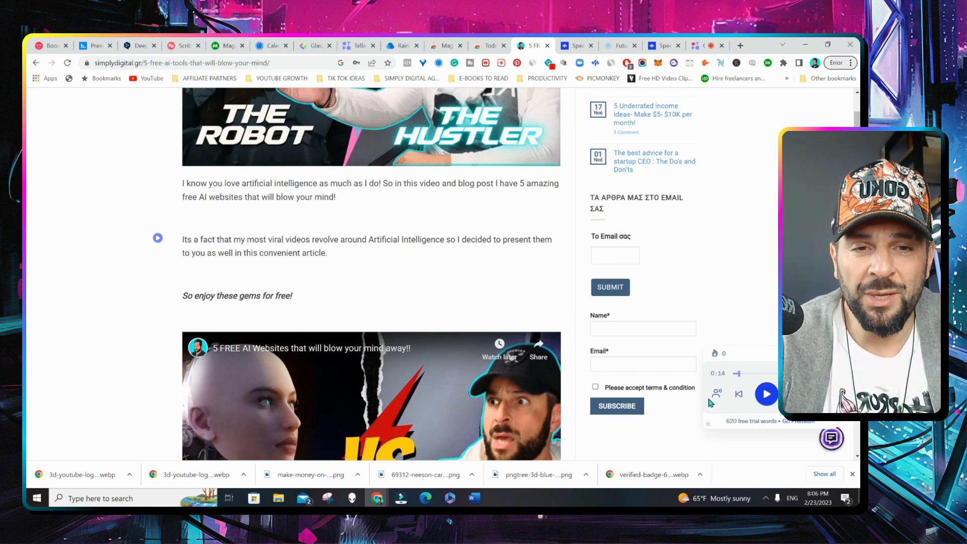
left_click(716, 393)
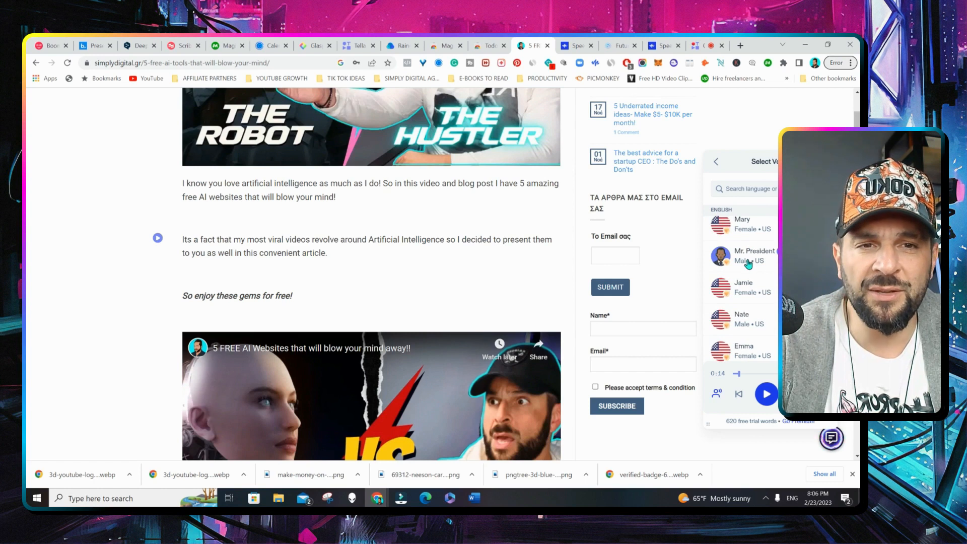
Browse the list of narrator voices, then switch over to the Scribe homepage
scroll("up", 3)
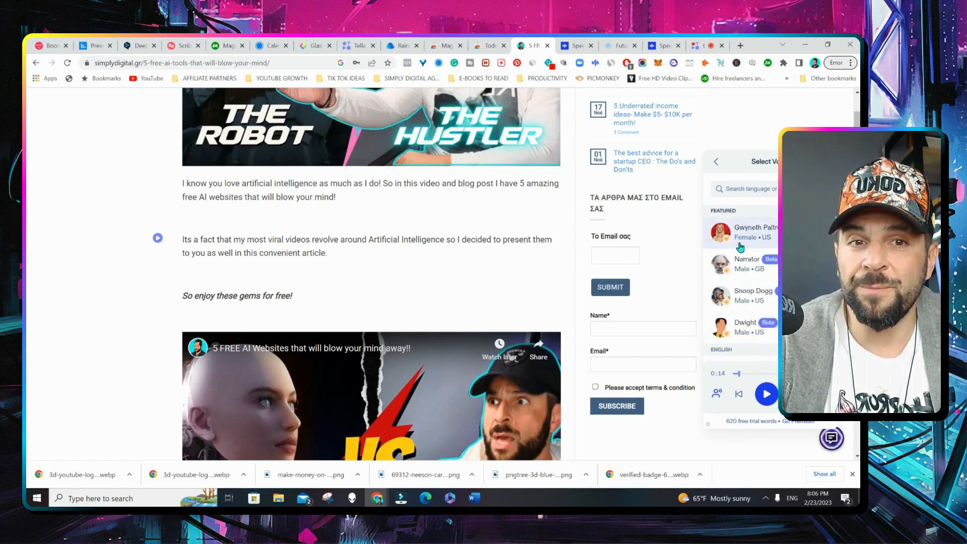
scroll("down", 3)
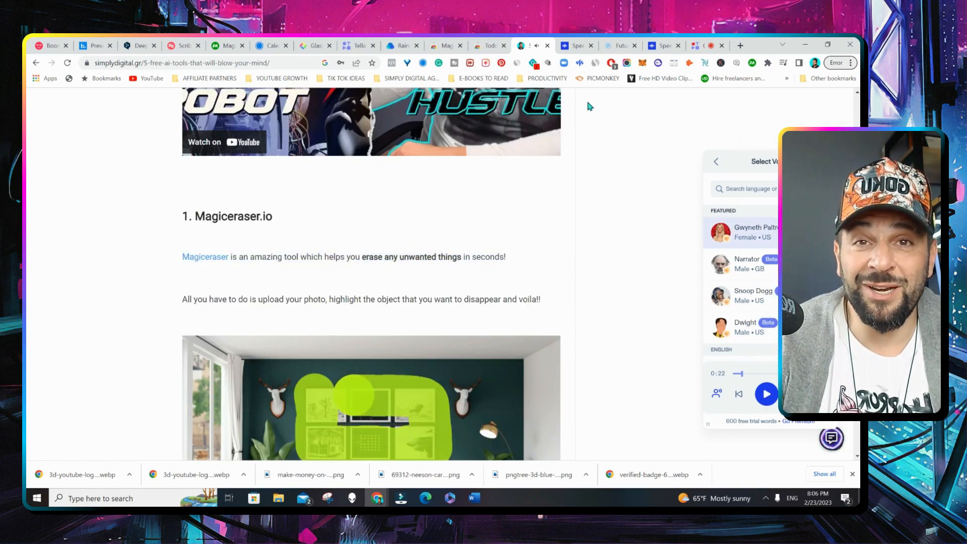
left_click(215, 45)
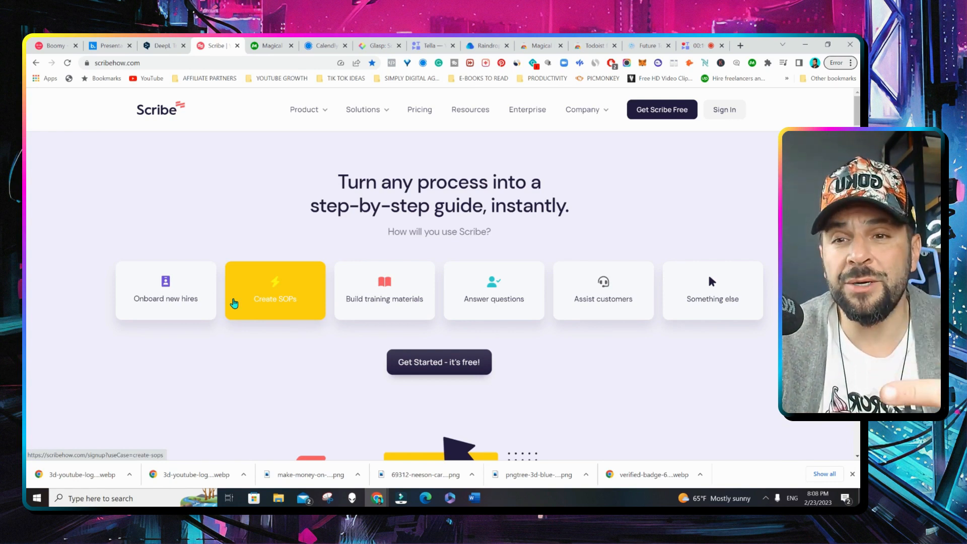
mouse_move(299, 378)
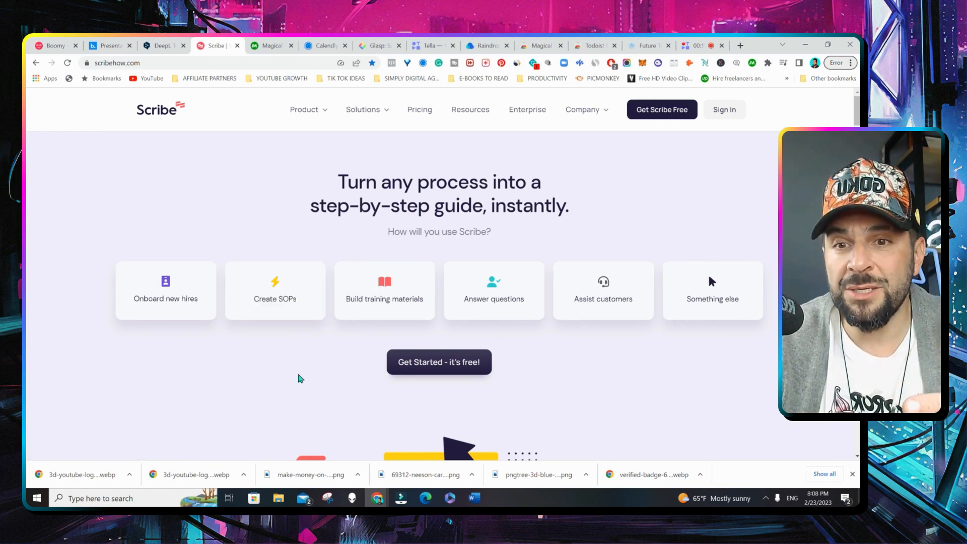
mouse_move(344, 363)
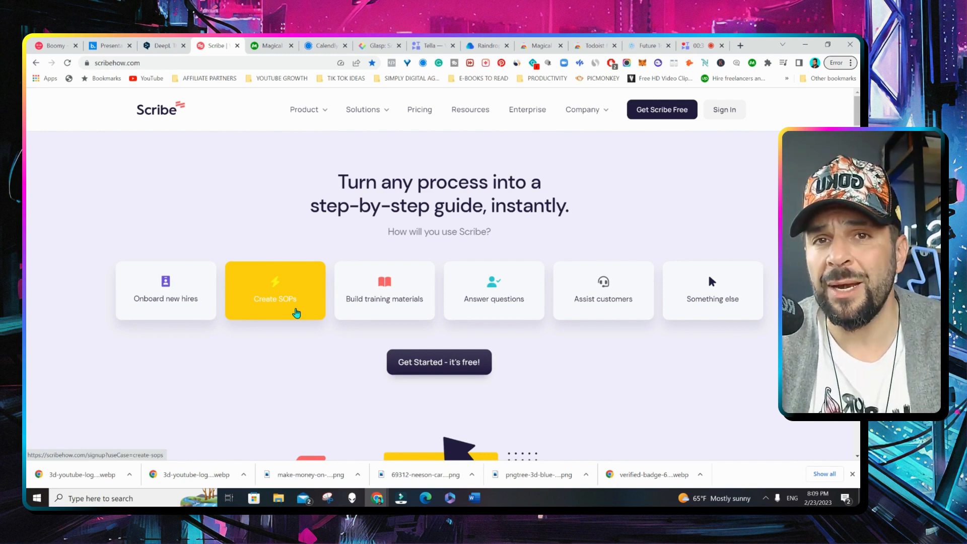
Review Scribe's recording and guide steps, start Get Scribe Free, then switch to FutureTools
scroll("down", 3)
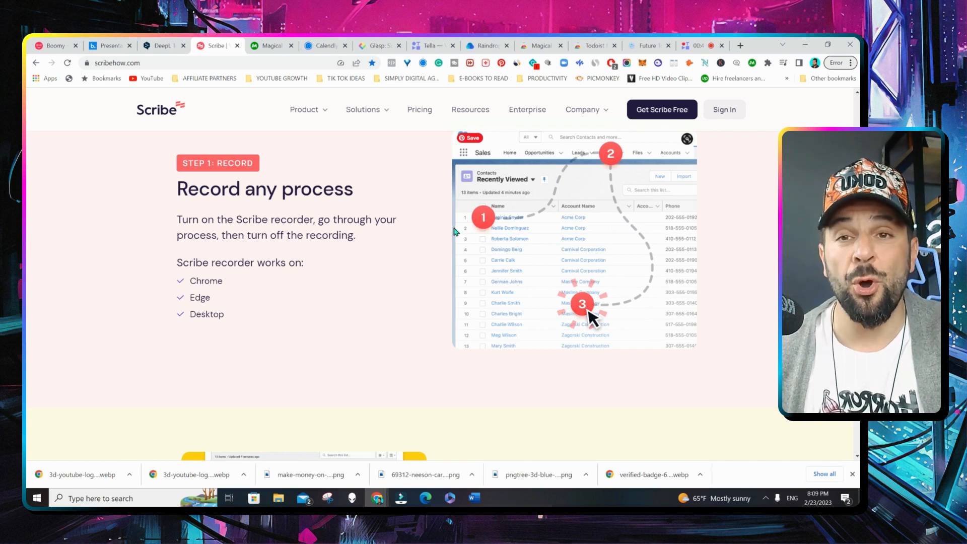
scroll("down", 3)
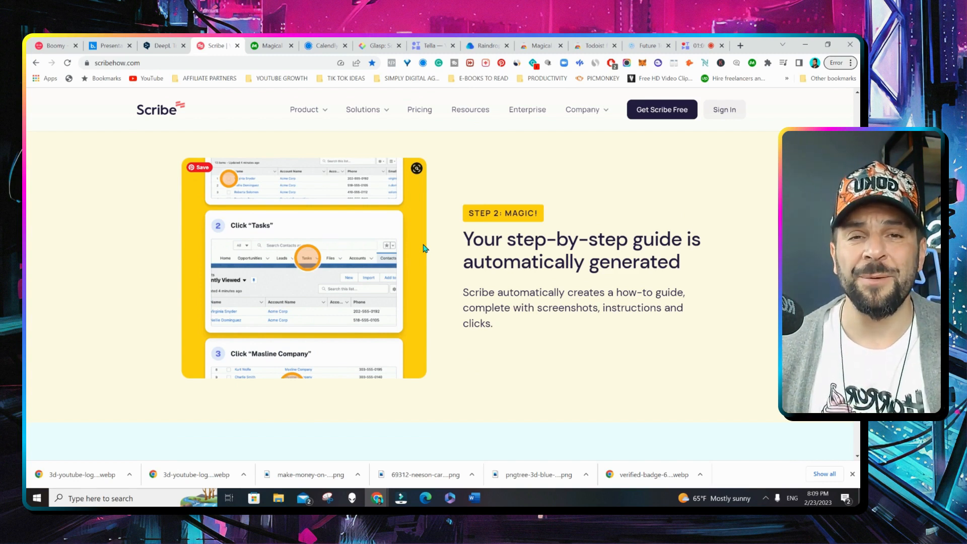
left_click(661, 109)
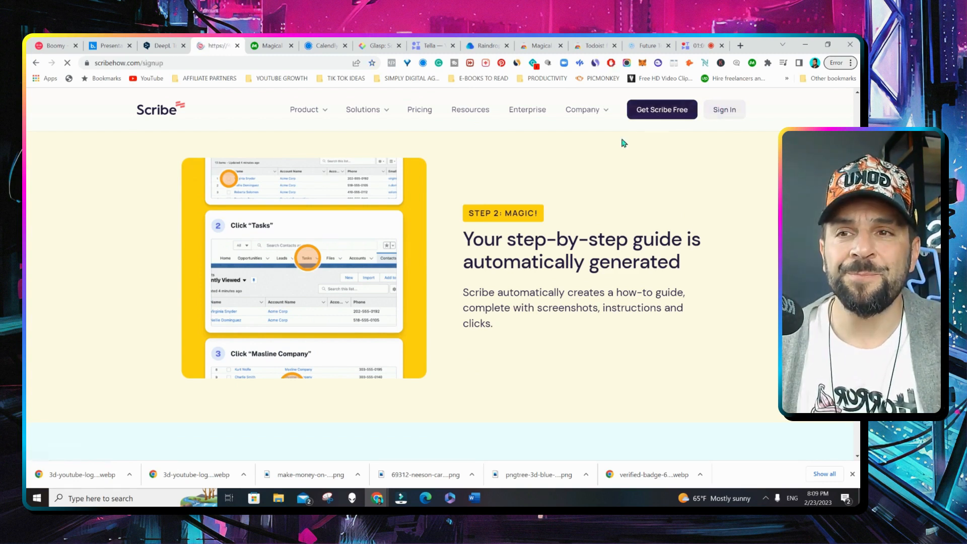
left_click(647, 45)
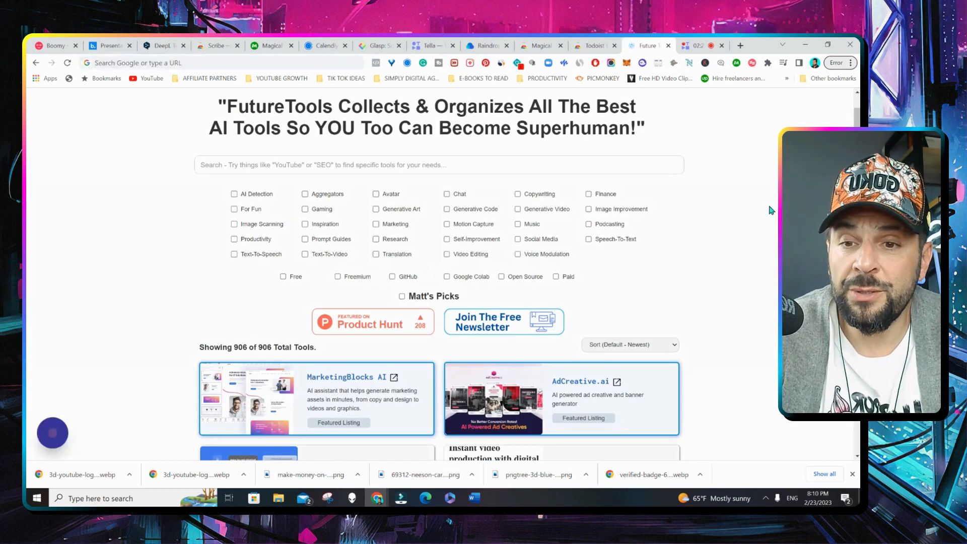
scroll("down", 3)
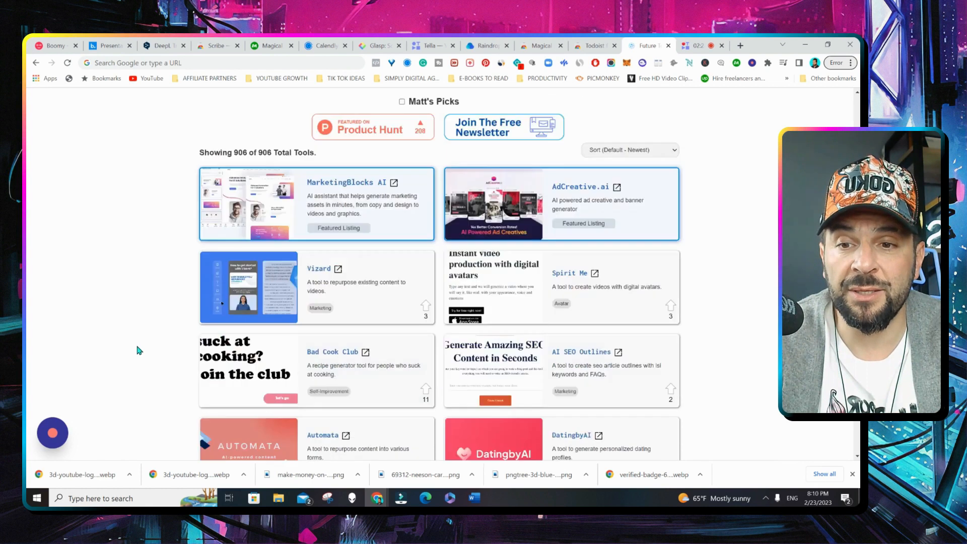
scroll("down", 3)
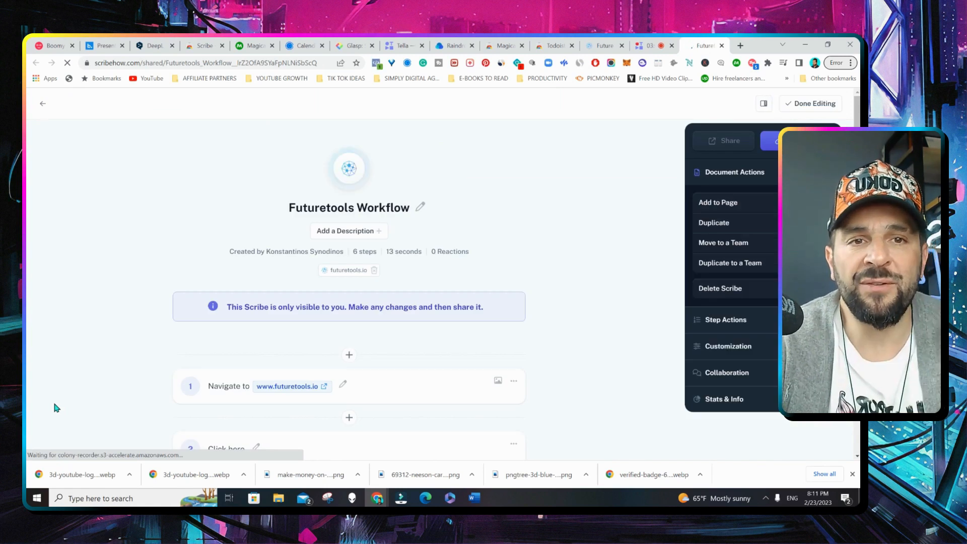
Scroll through the steps of the Futuretools Workflow guide in Scribe
scroll("down", 3)
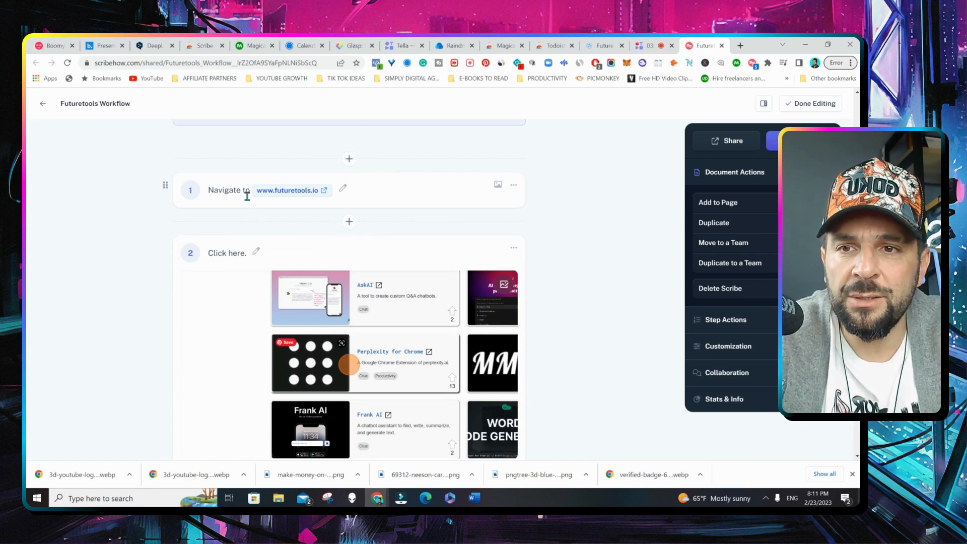
scroll("down", 3)
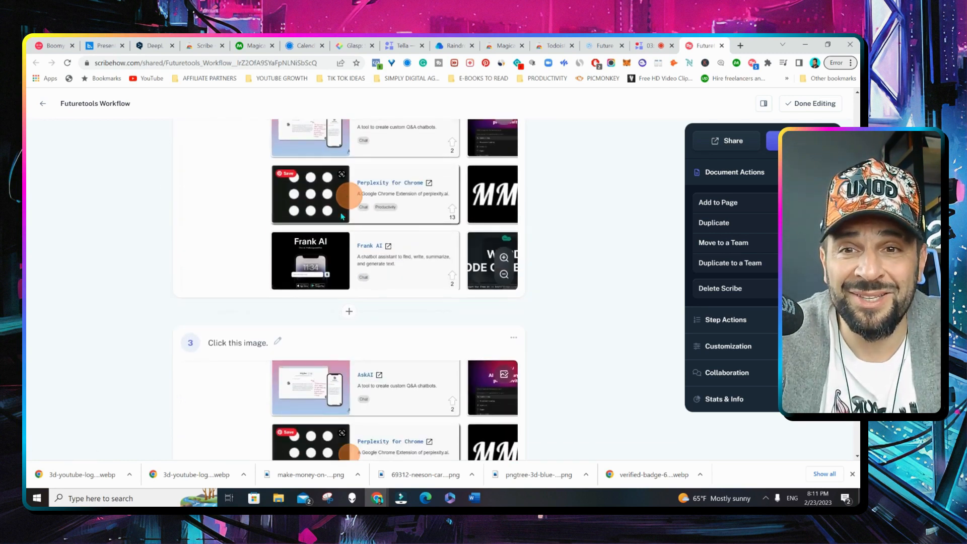
scroll("up", 3)
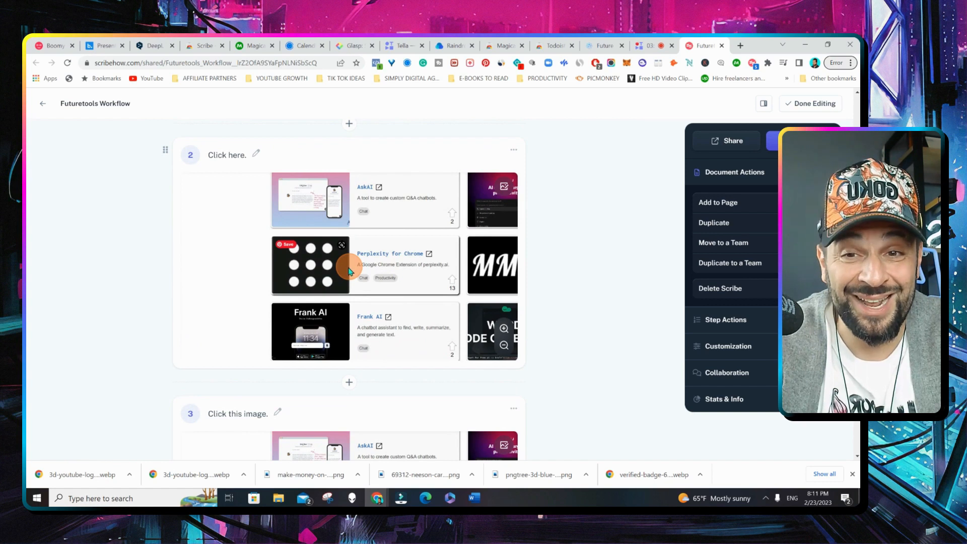
scroll("down", 3)
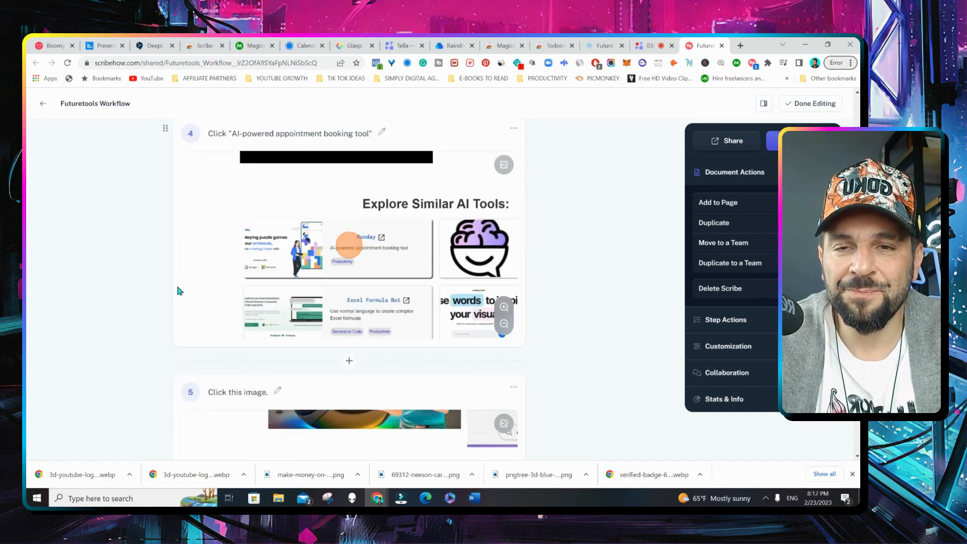
scroll("down", 3)
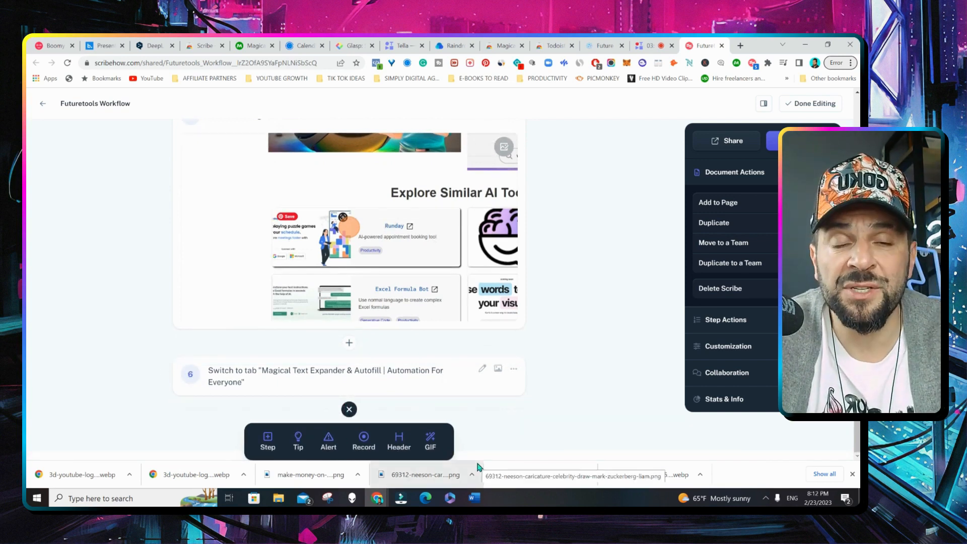
Set the guide's sharing to Shareable with Link and copy the link
left_click(733, 141)
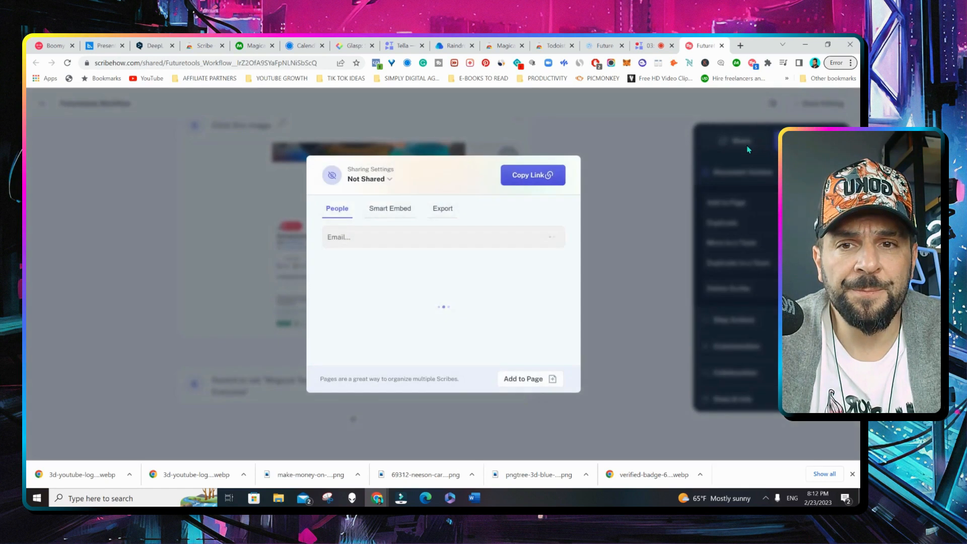
left_click(532, 174)
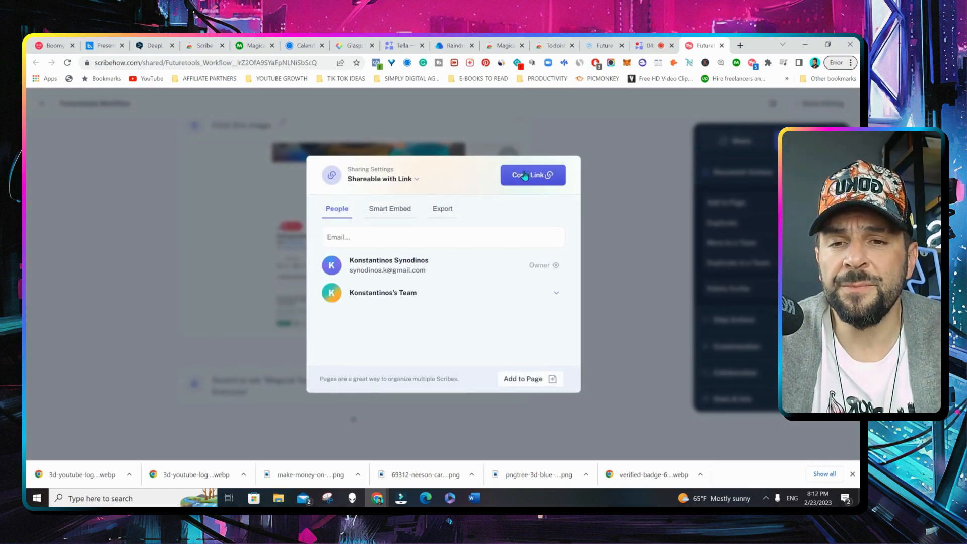
left_click(241, 45)
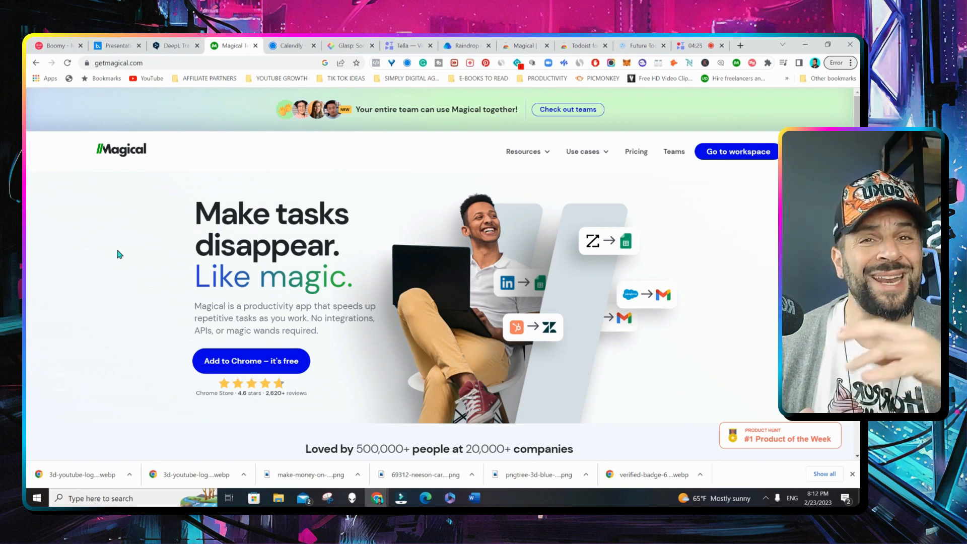
Open the Magical extension's Shortcuts panel over the Magical homepage
scroll("down", 3)
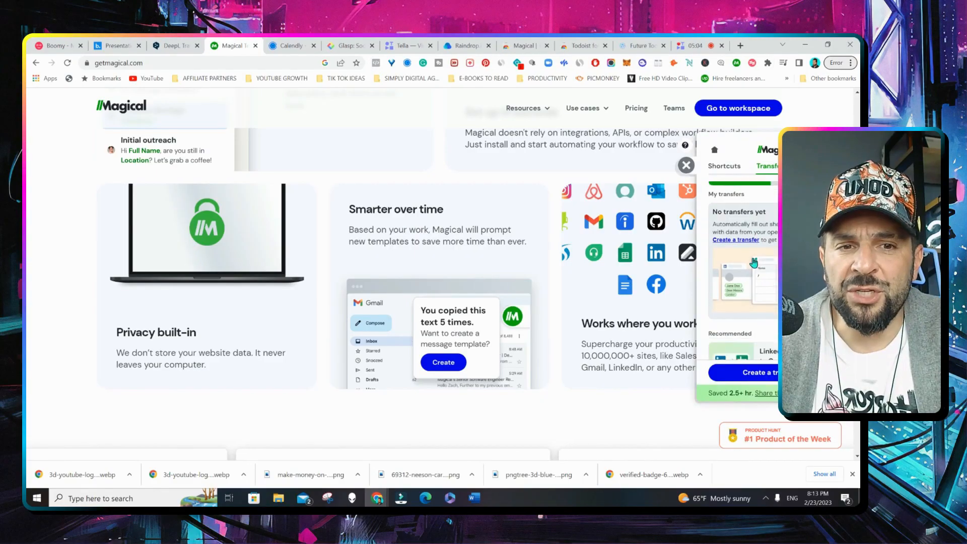
left_click(723, 166)
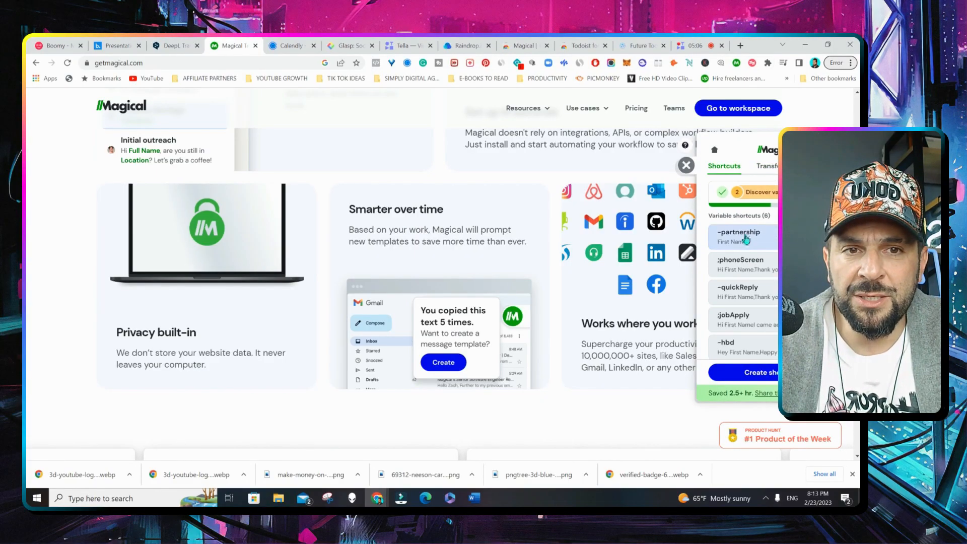
scroll("down", 3)
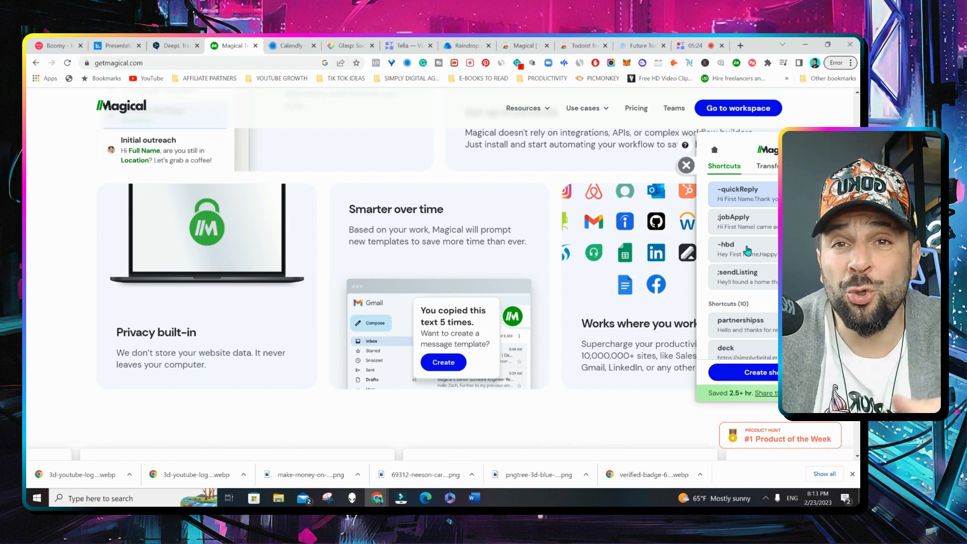
mouse_move(737, 185)
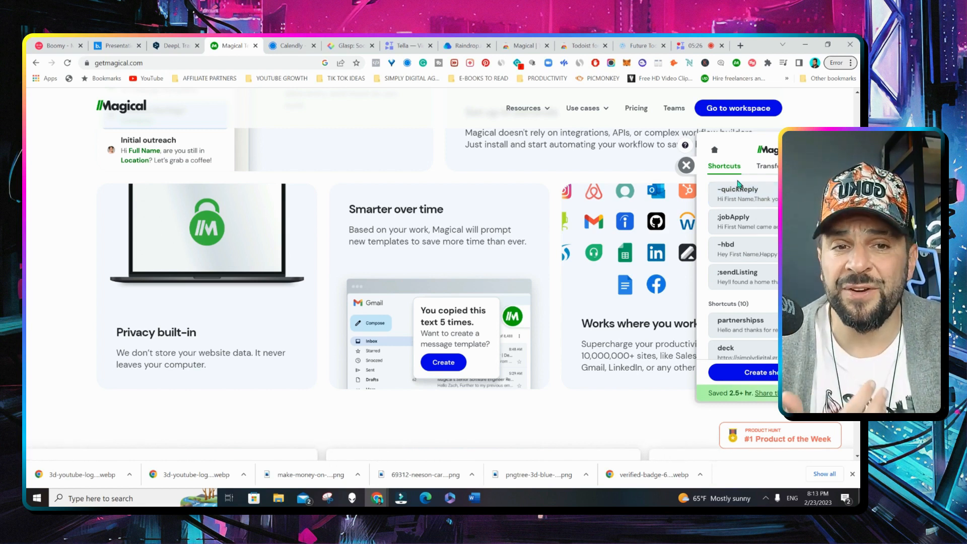
Start a new Magical shortcut with the trigger 'follow up'
left_click(749, 372)
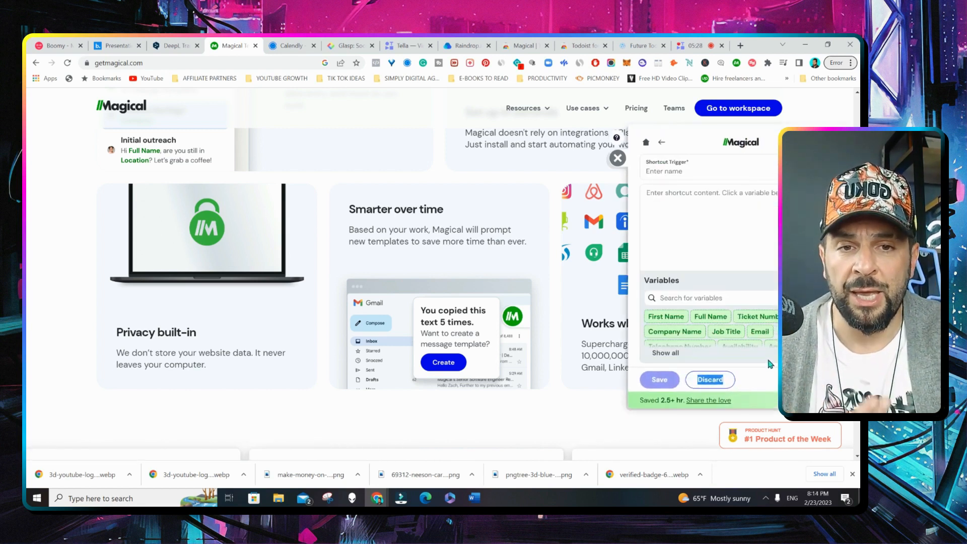
left_click(678, 171)
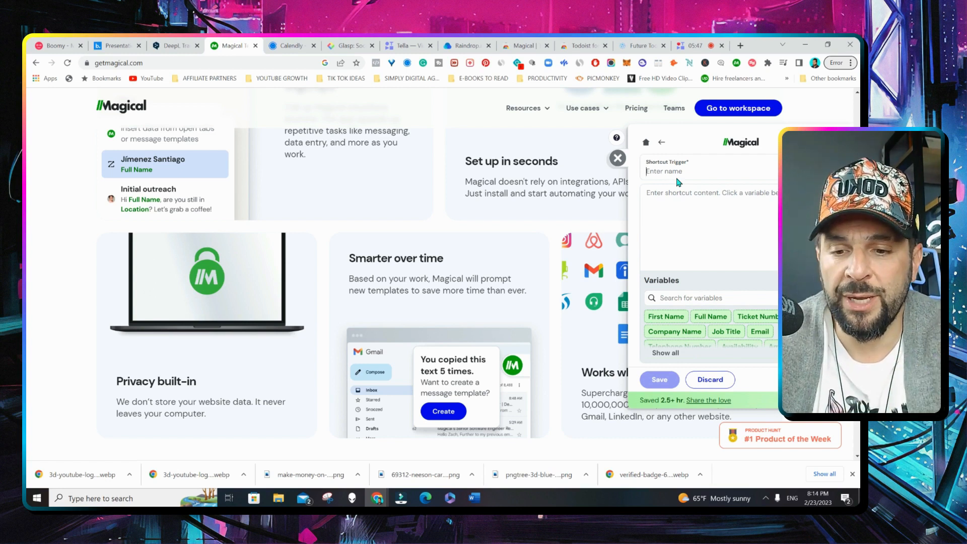
type("follow up")
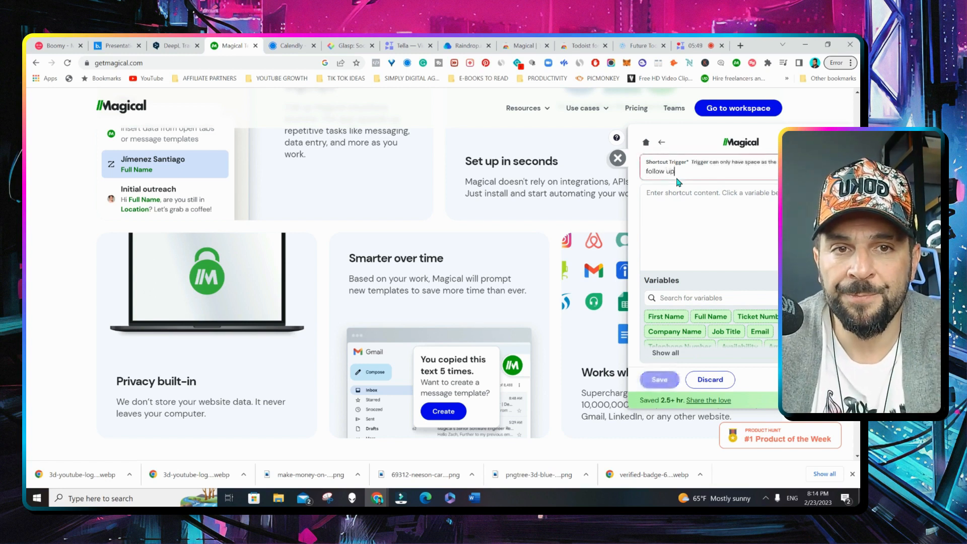
Write the shortcut text checking in on last week's email and offering to kick off the partnership
type("Hello my friend, just checking in to see if y")
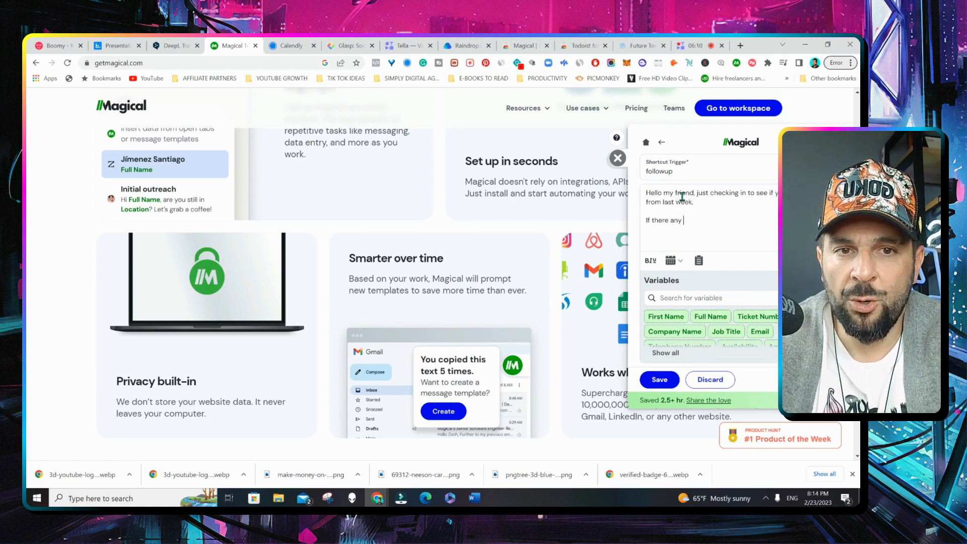
type("questions I would be happy to")
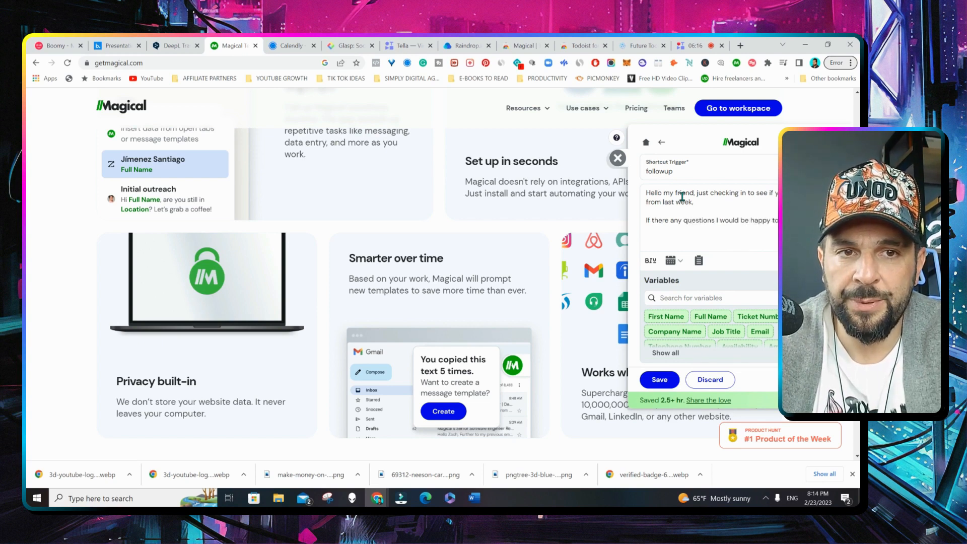
type("and make sure")
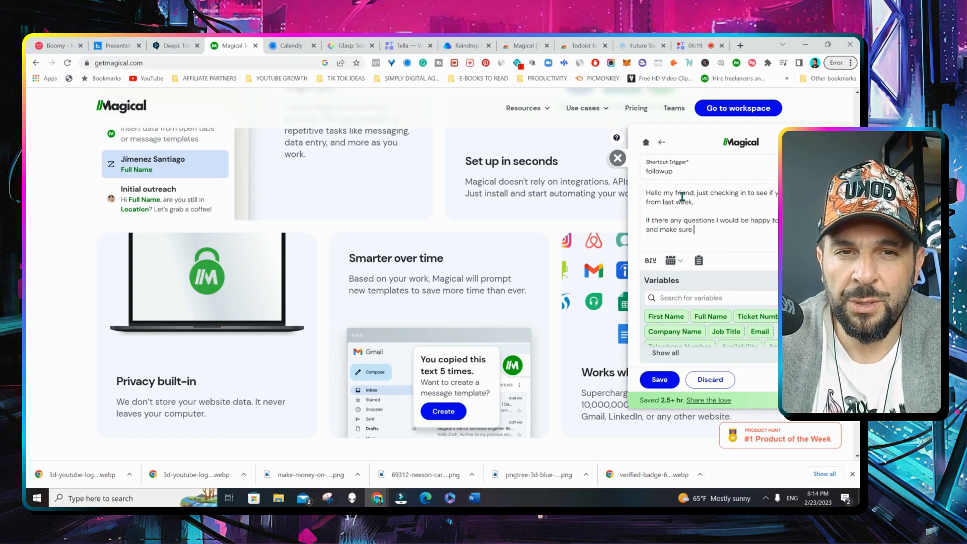
type("to kick off our partnership")
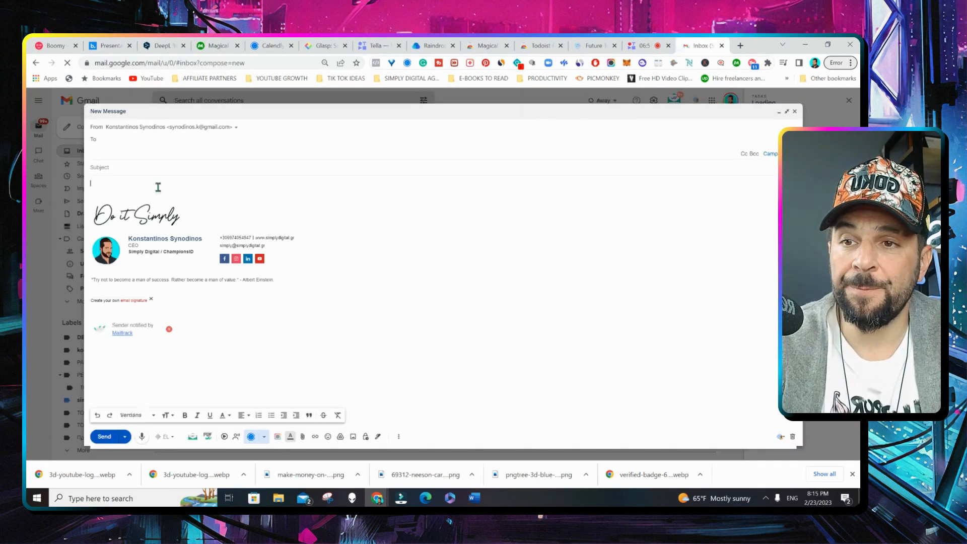
Insert the followup shortcut via //follo, then the partnership template via /part into the Gmail draft
type("//follo")
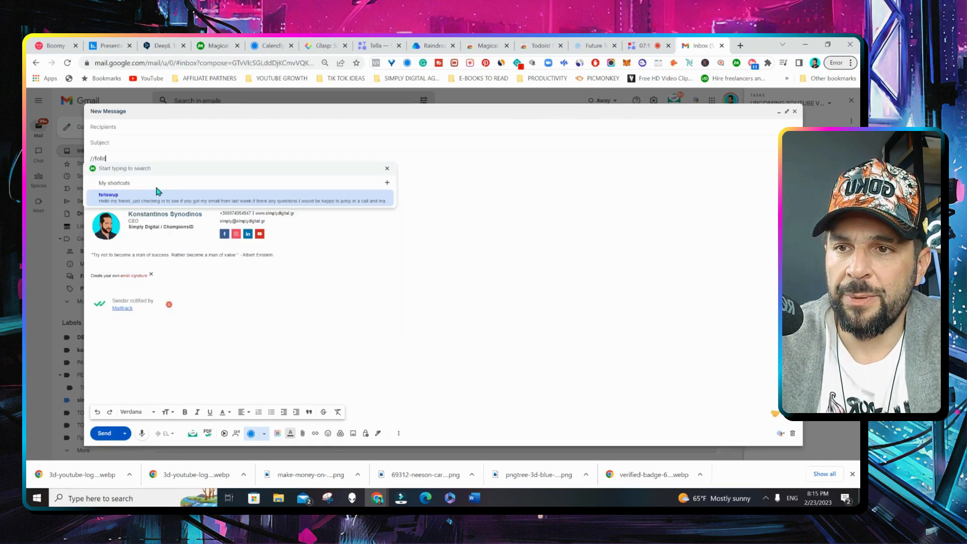
left_click(241, 198)
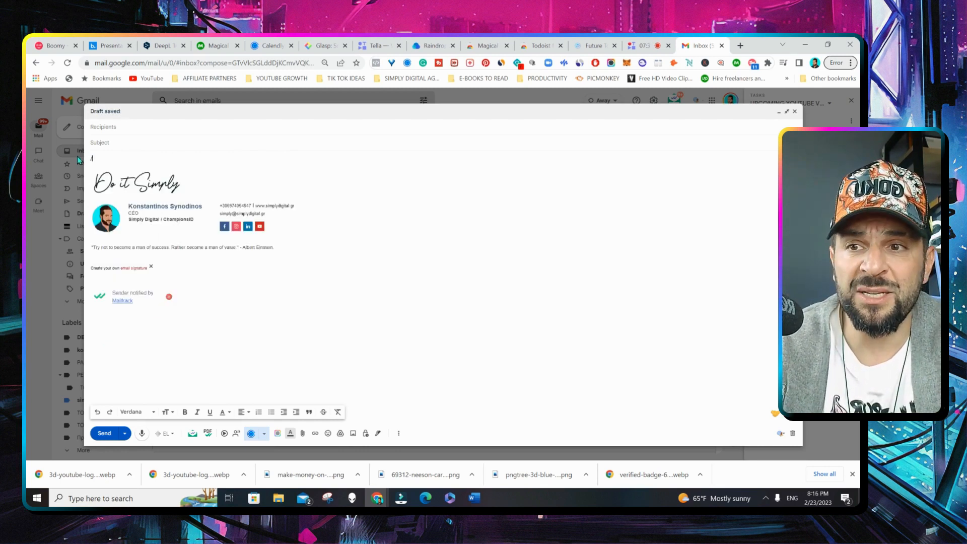
type("/partnerships/")
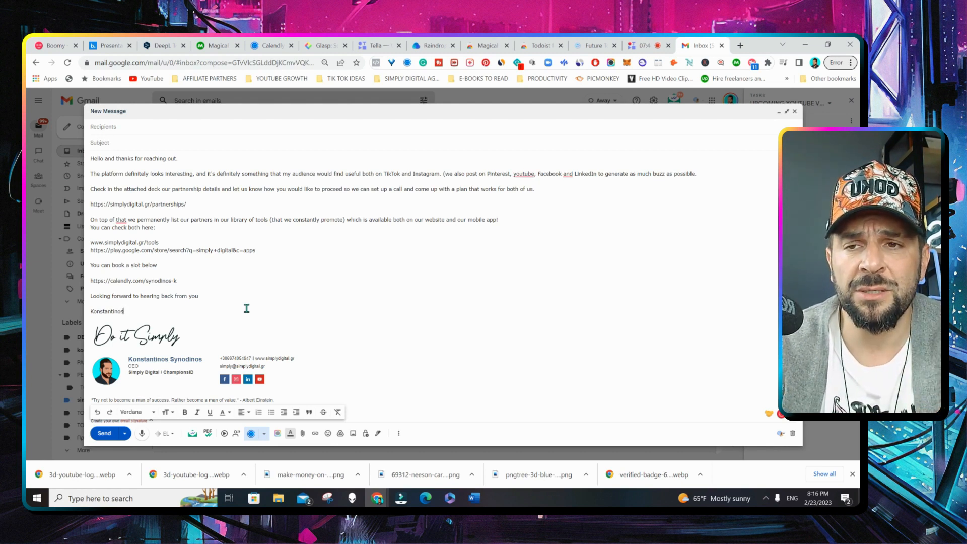
mouse_move(304, 302)
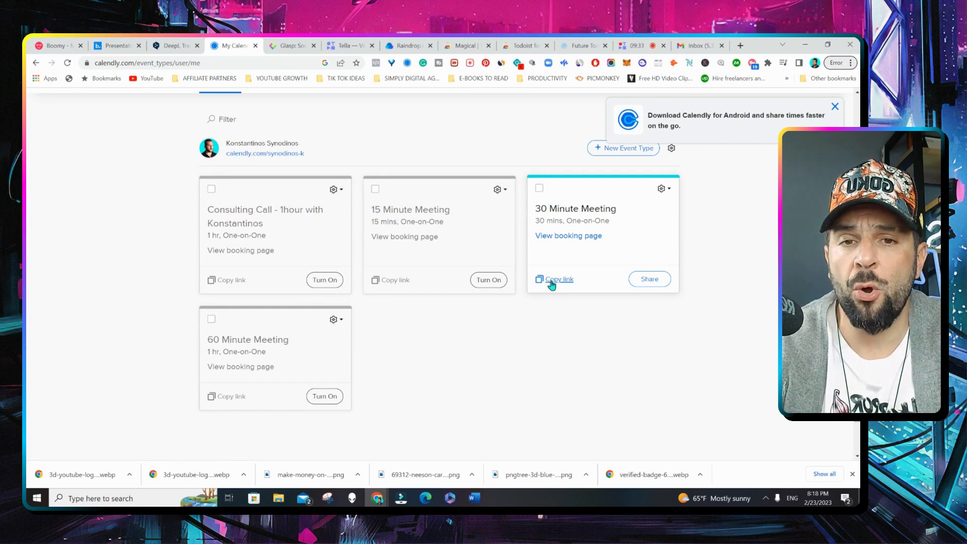
Copy the 30 Minute Meeting link from the Calendly page and again from the extension panel
left_click(554, 280)
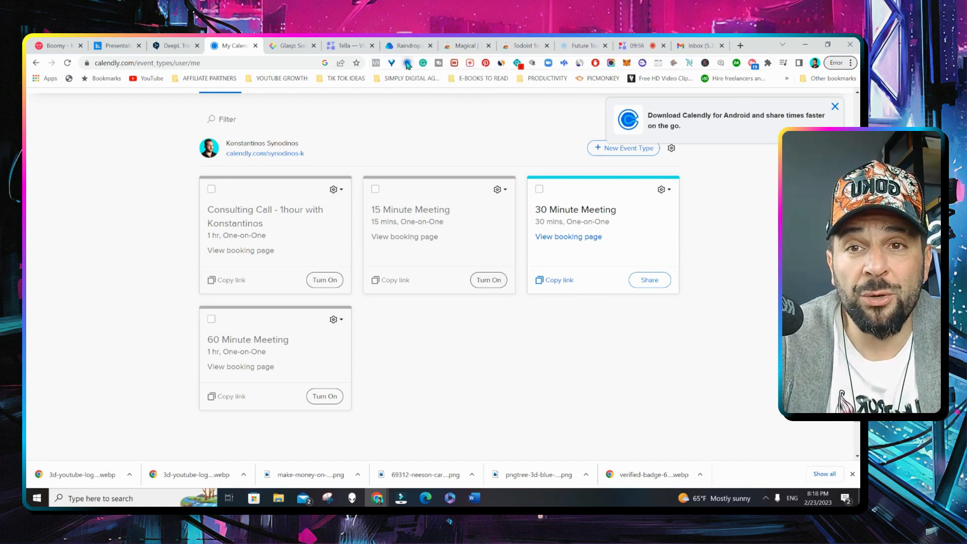
left_click(406, 62)
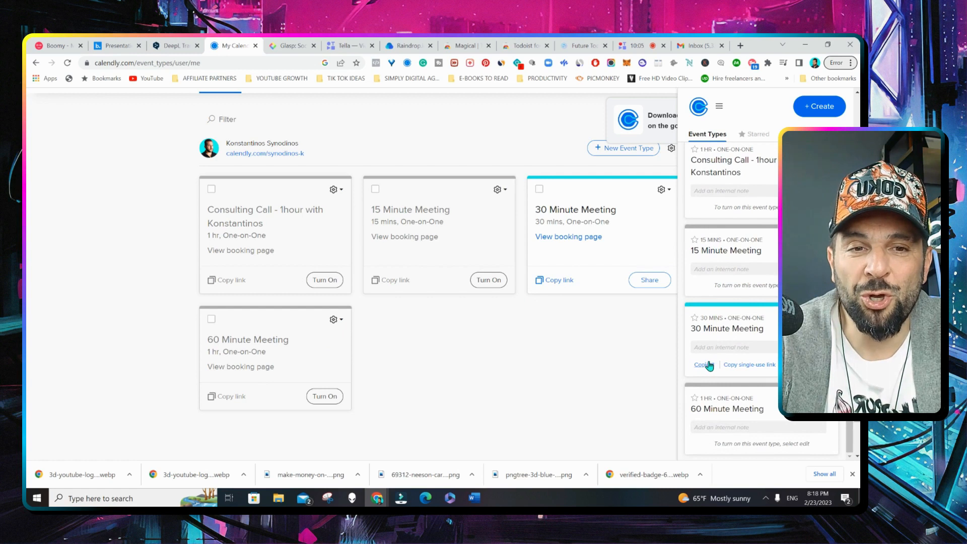
left_click(702, 364)
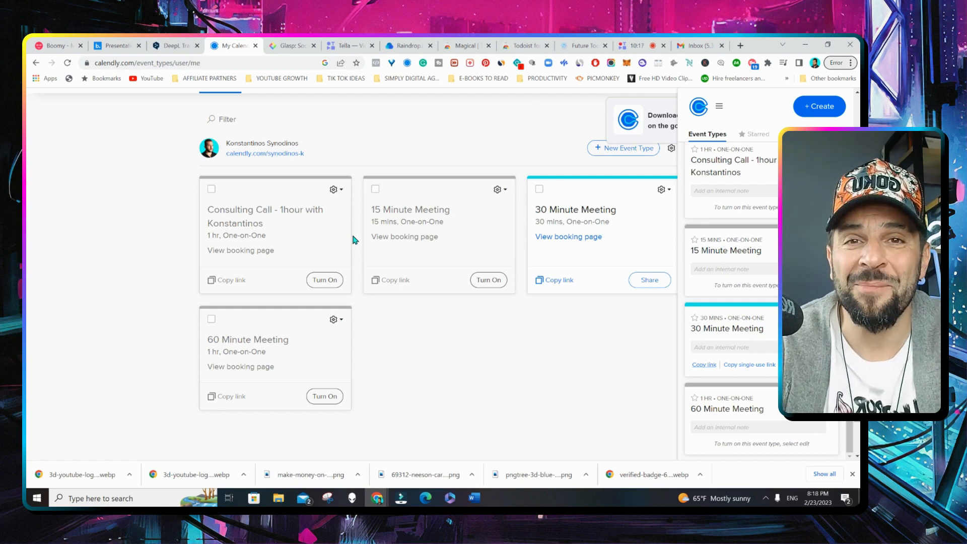
left_click(349, 45)
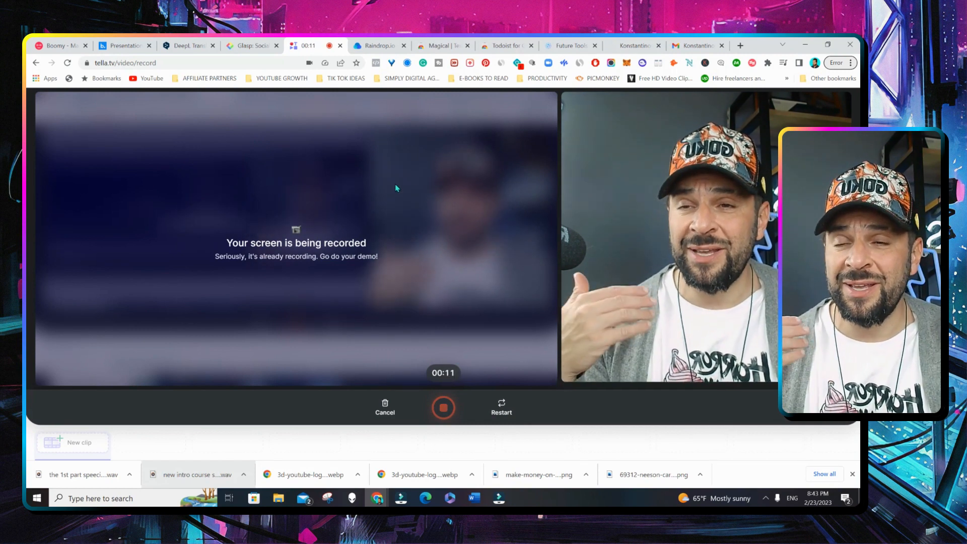
Stop the Tella recording and go to All videos in the workspace
left_click(444, 408)
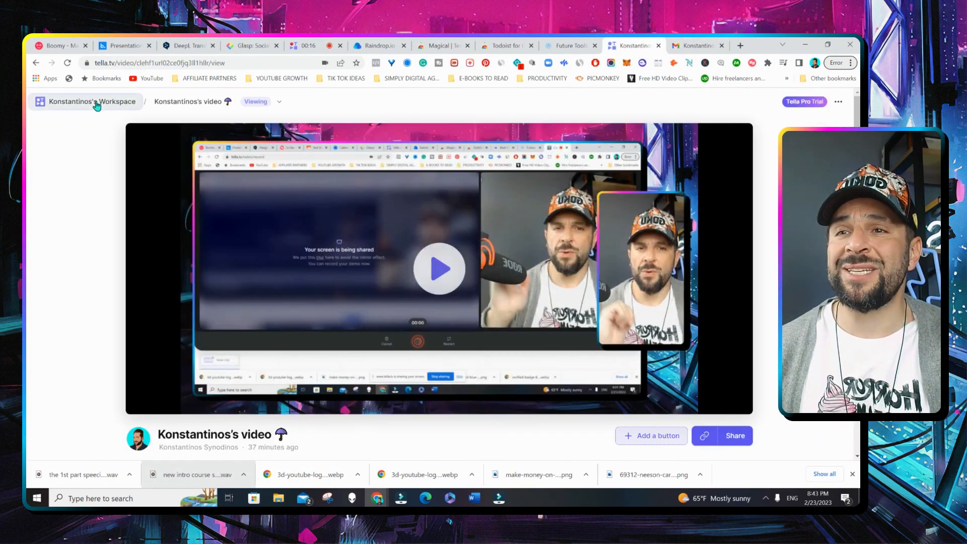
left_click(93, 101)
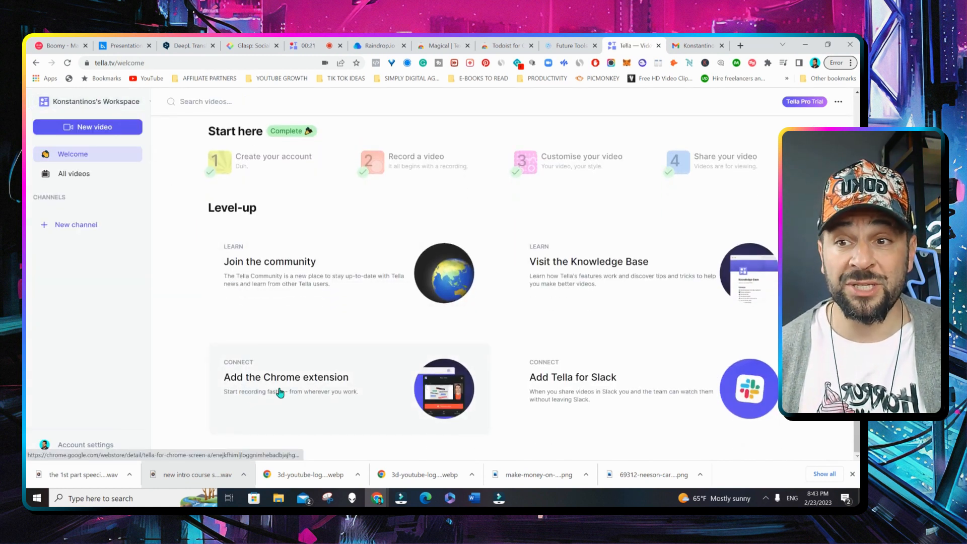
left_click(74, 173)
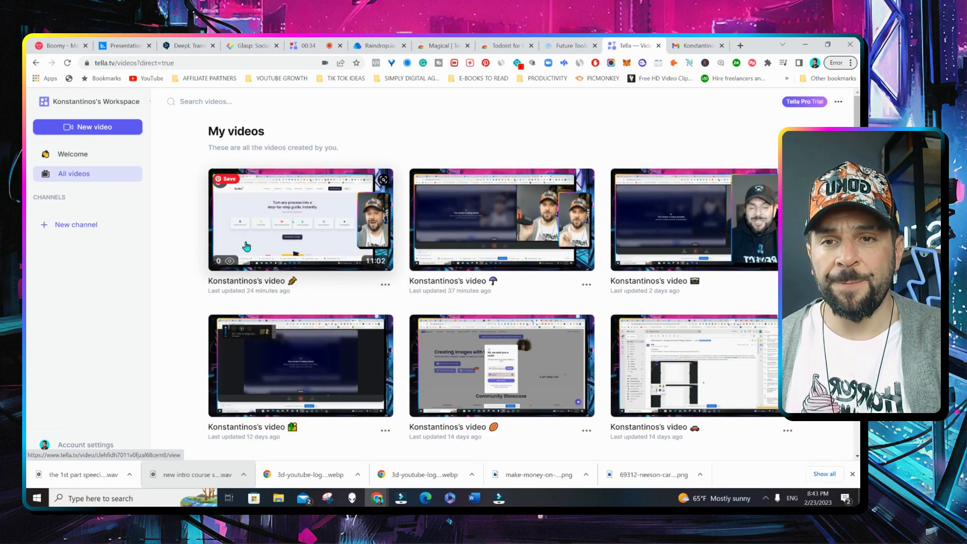
Browse the video library and open the recording from two days ago
scroll("down", 3)
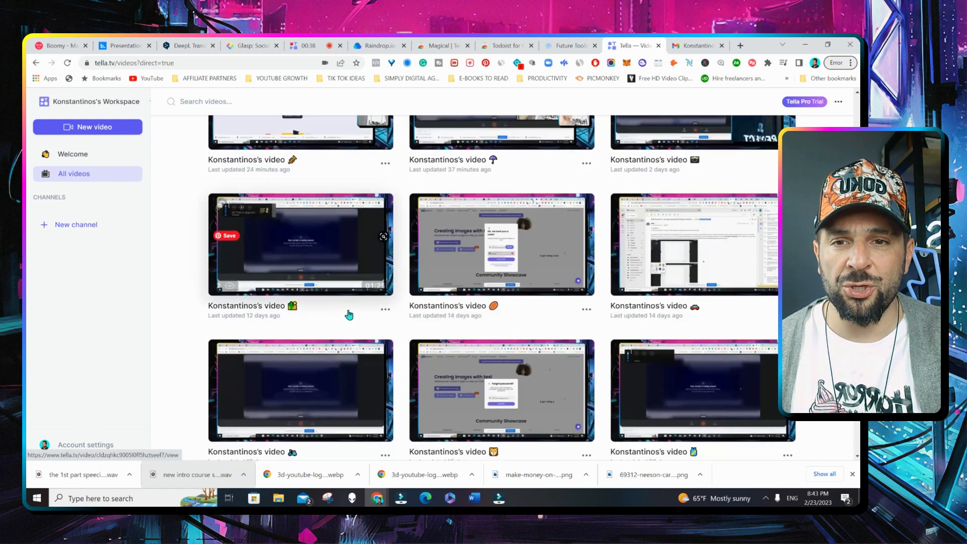
scroll("up", 3)
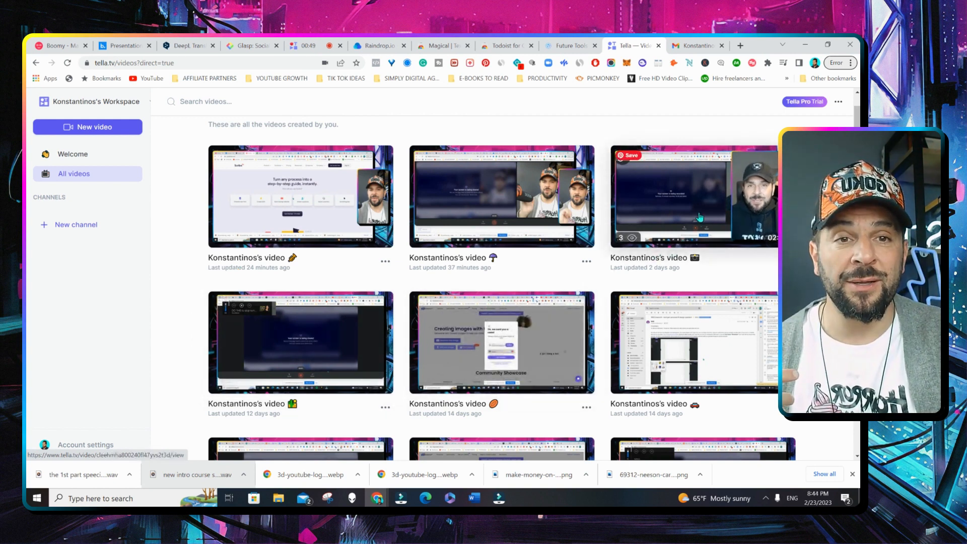
left_click(694, 197)
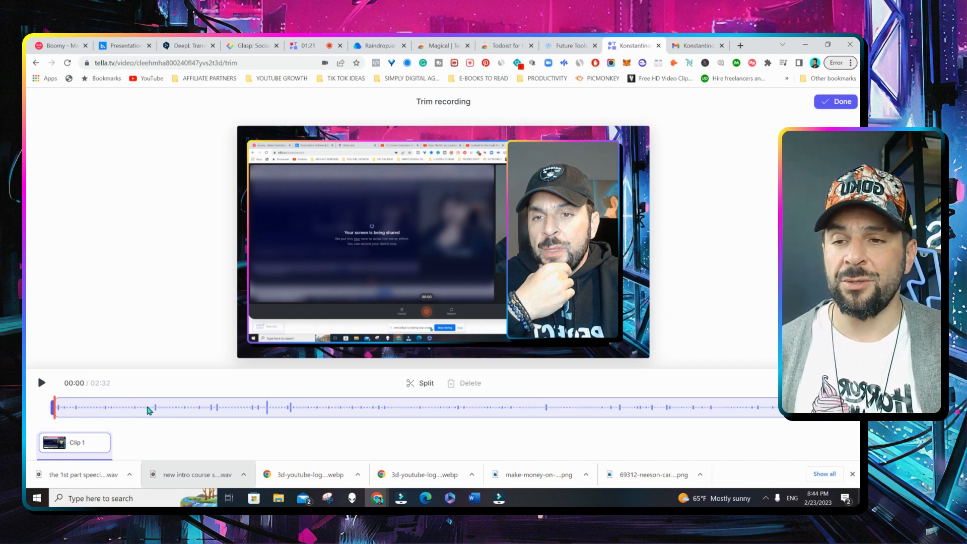
Finish trimming with Done and open the Tella video in its editor with Layouts shown
left_click(835, 101)
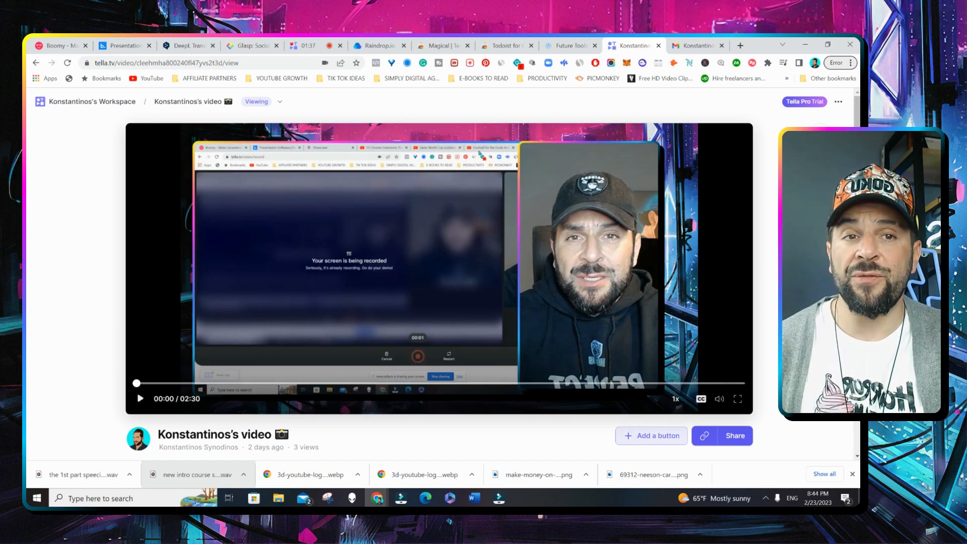
left_click(257, 100)
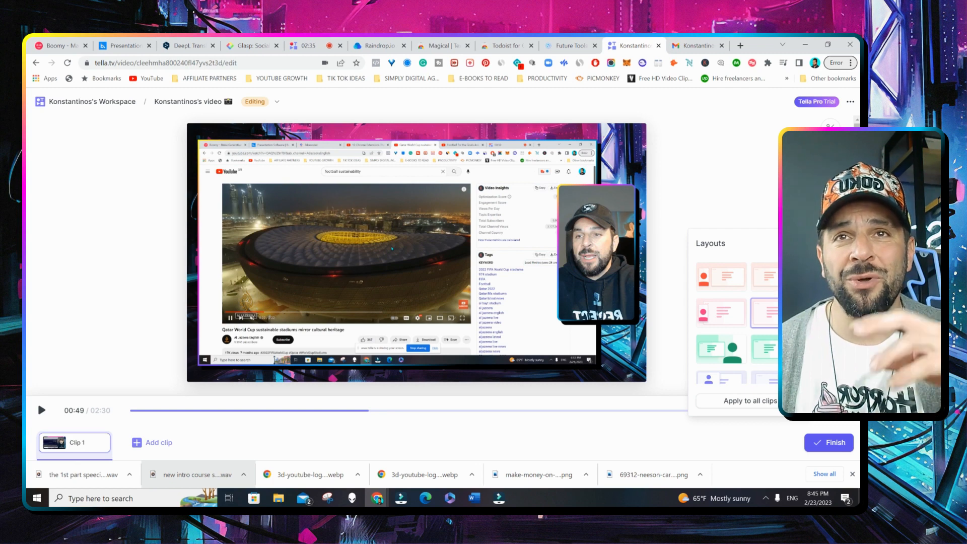
left_click(695, 46)
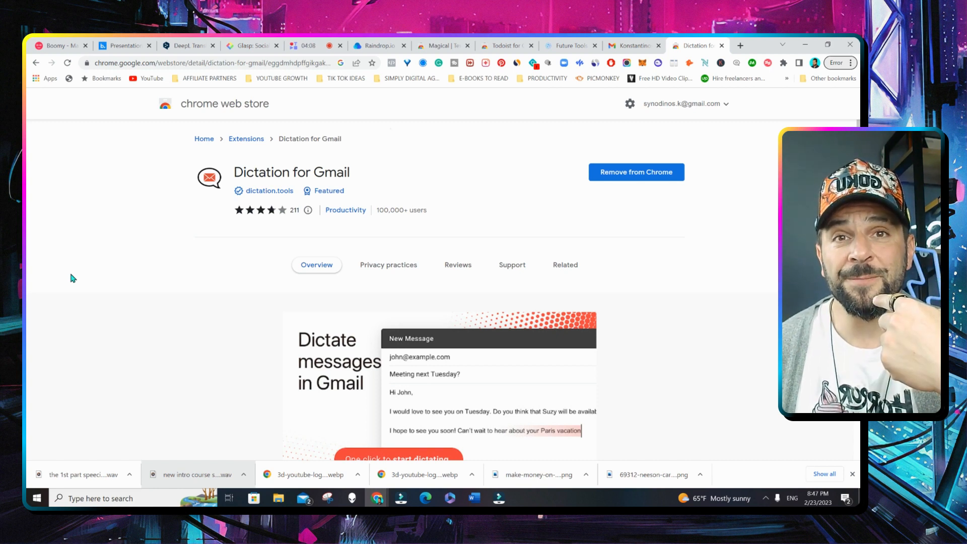
Skim the rest of the Dictation for Gmail listing and switch to the Gmail inbox
scroll("down", 3)
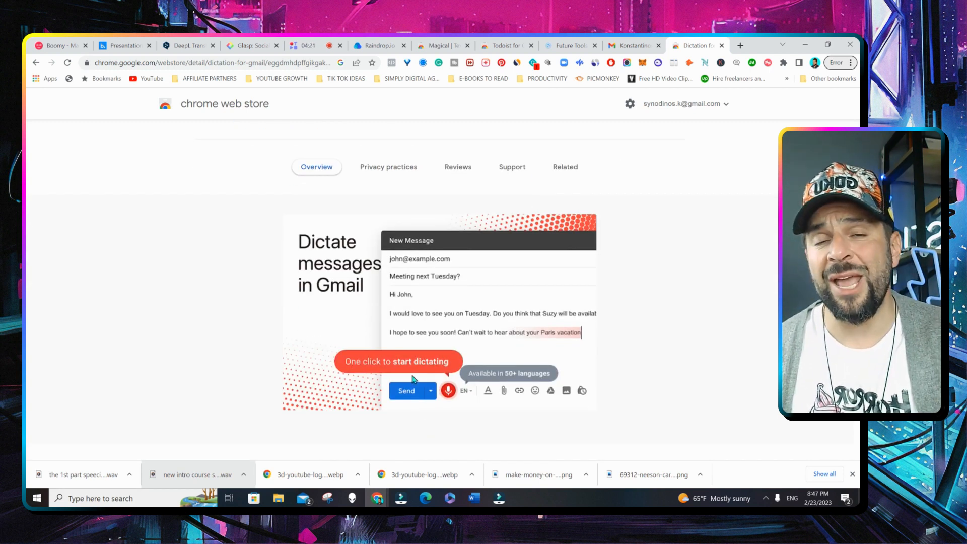
left_click(630, 45)
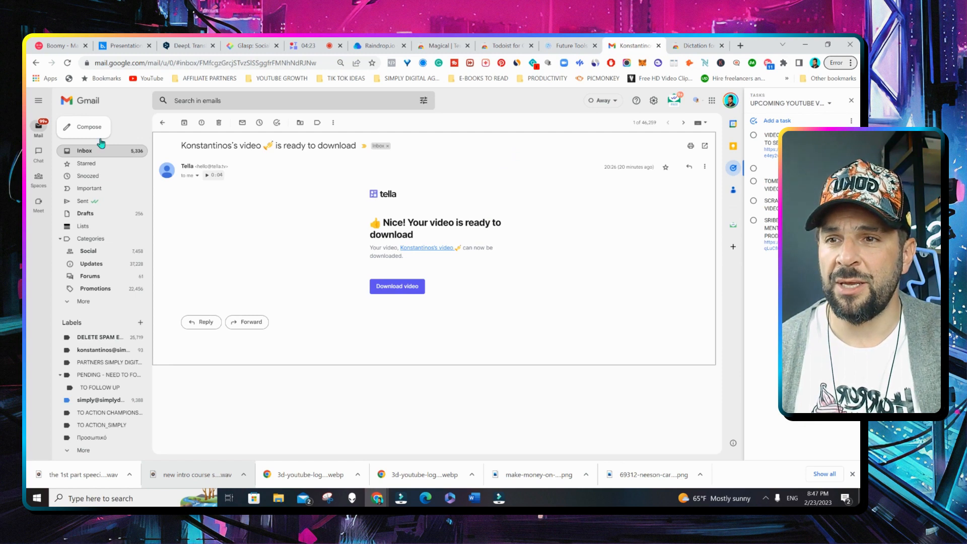
Start a new email and type a short opening ending 'are you up to?'
left_click(90, 127)
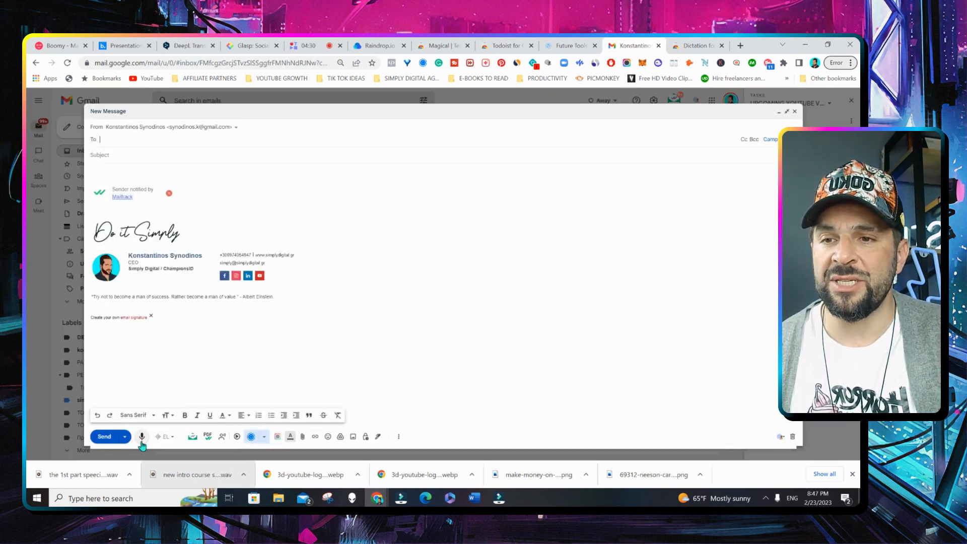
type("Hello what y")
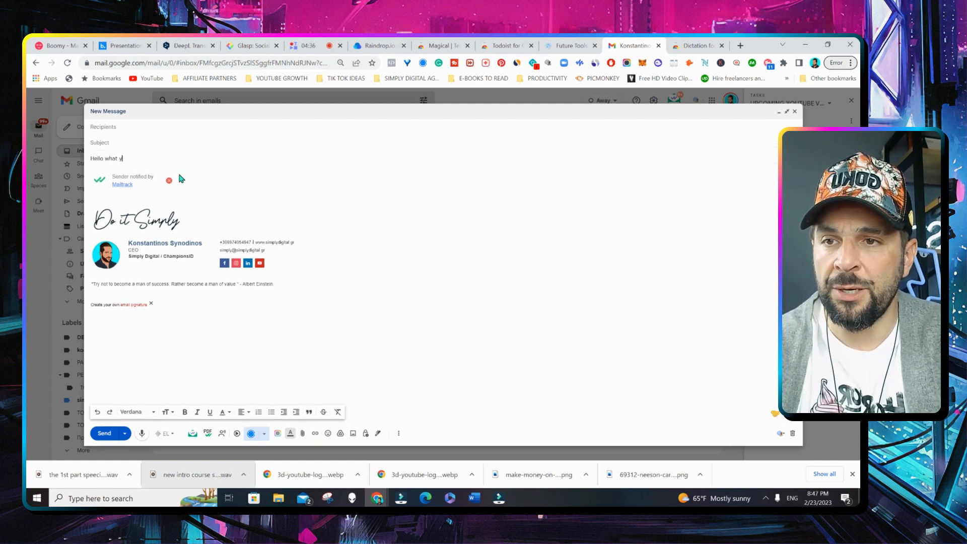
type("are you up to?")
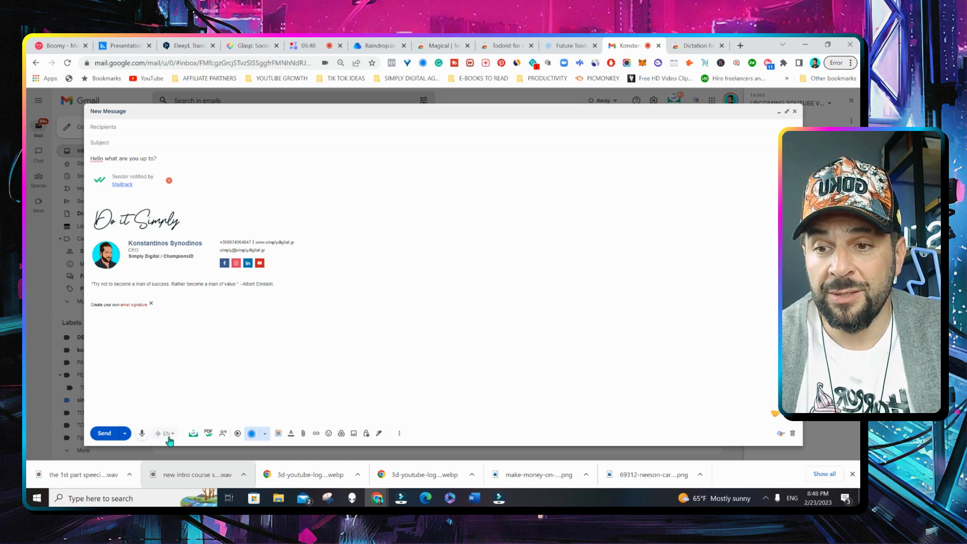
Dictate 'Hello my friend how are you doing? hope everything is great with you' via the microphone button
left_click(164, 433)
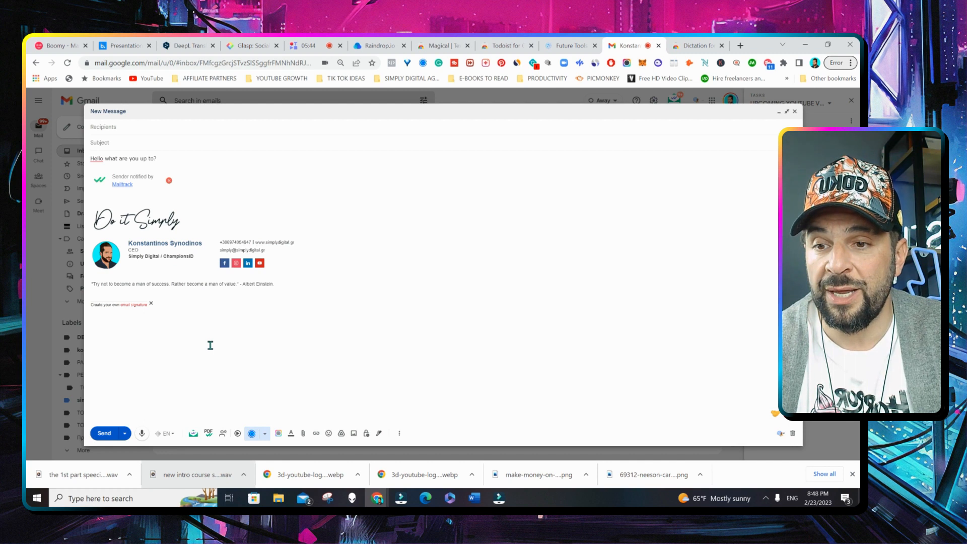
left_click(141, 433)
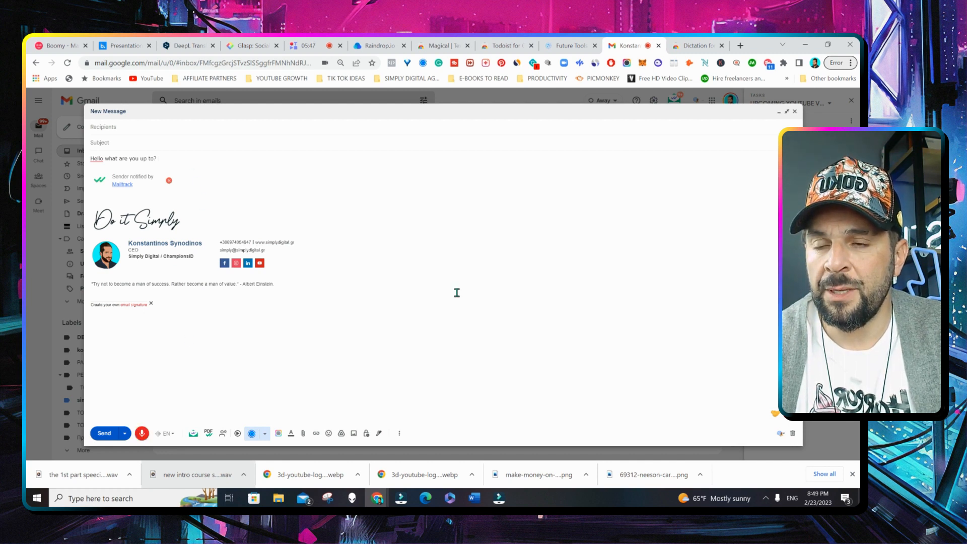
type("Hello my friend how are you doing?")
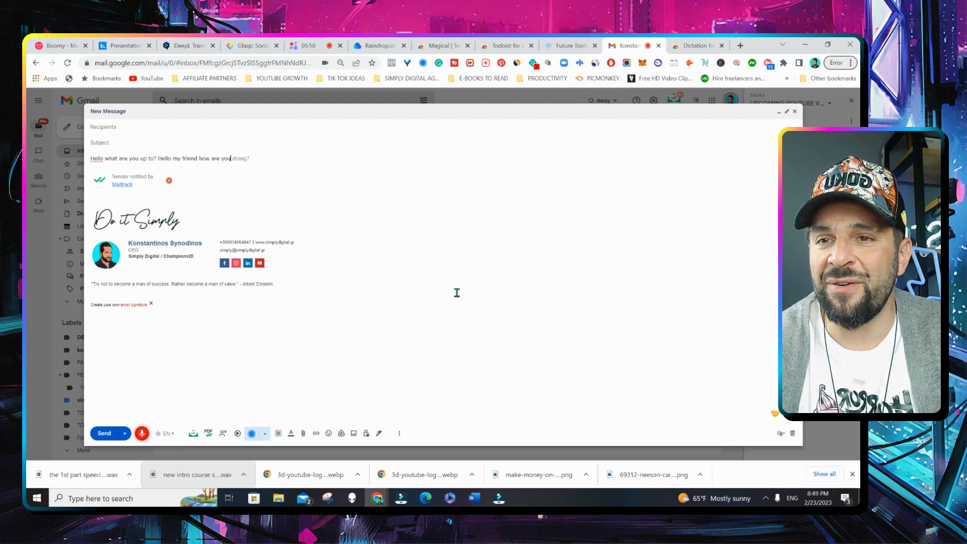
type("hope everything is great with you great")
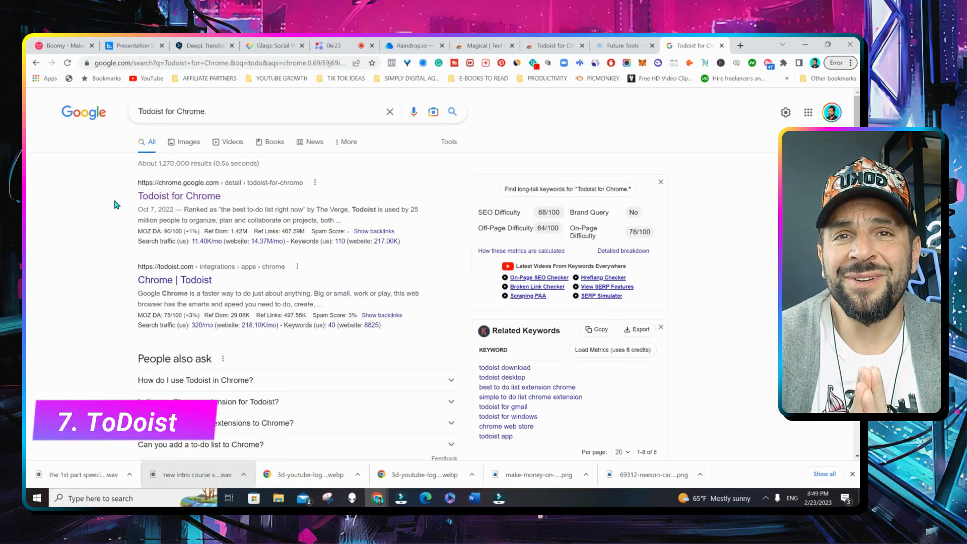
Open the Todoist for Chrome search result and add the extension to Chrome
left_click(178, 195)
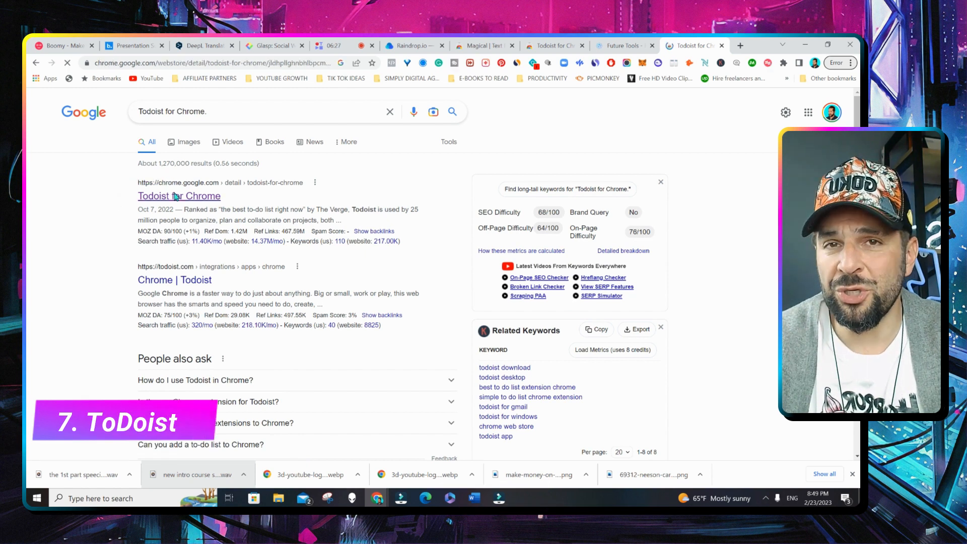
left_click(179, 195)
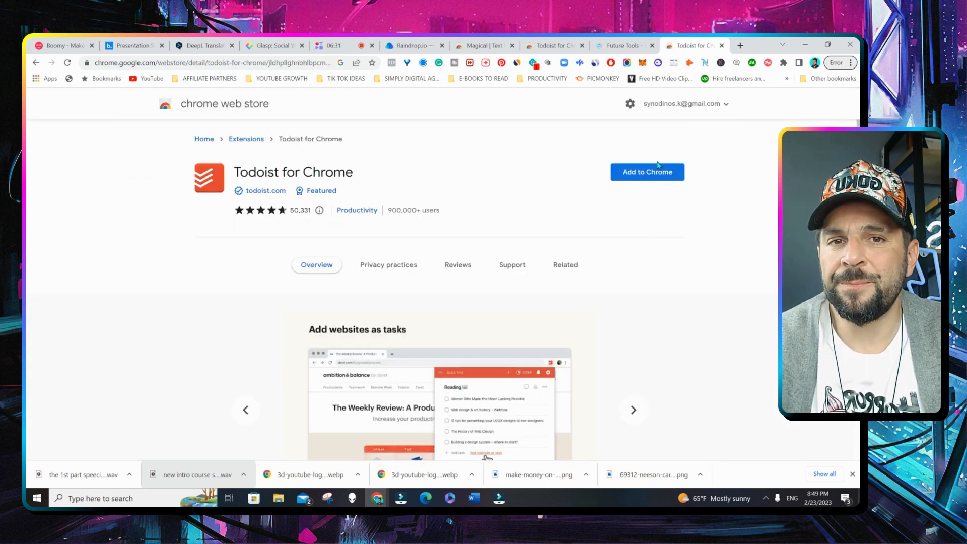
left_click(647, 172)
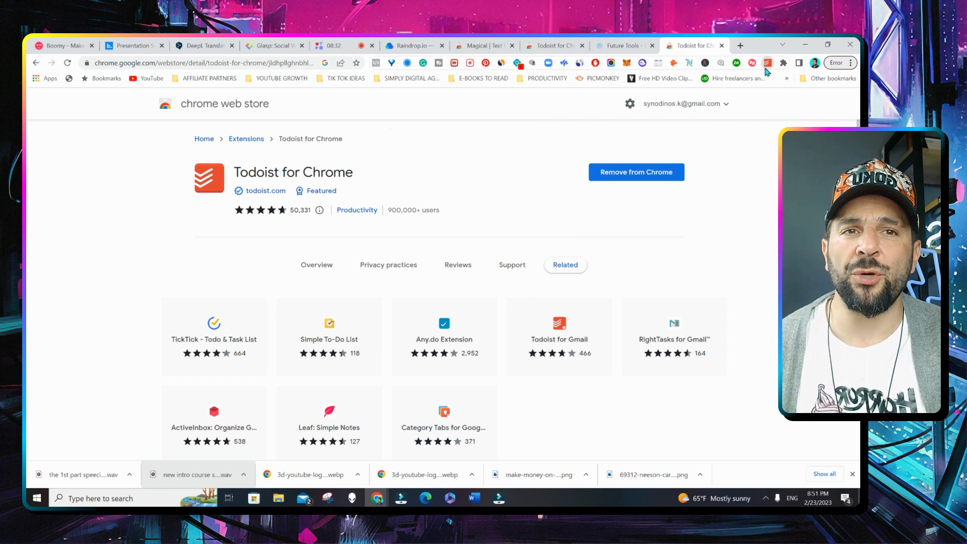
Draft a Todoist task 'Dont forget to publish', checking priority and dismissing the reminder upgrade prompt
left_click(767, 63)
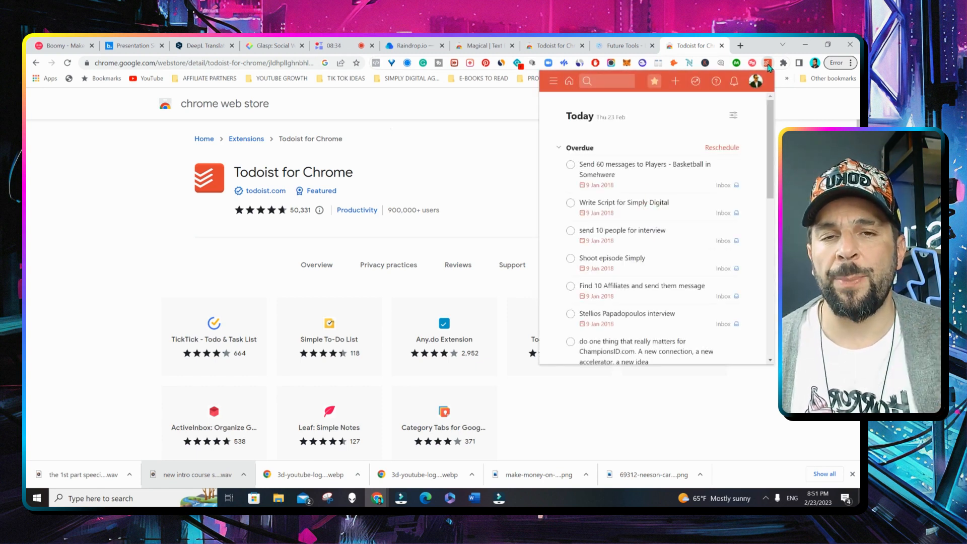
left_click(674, 81)
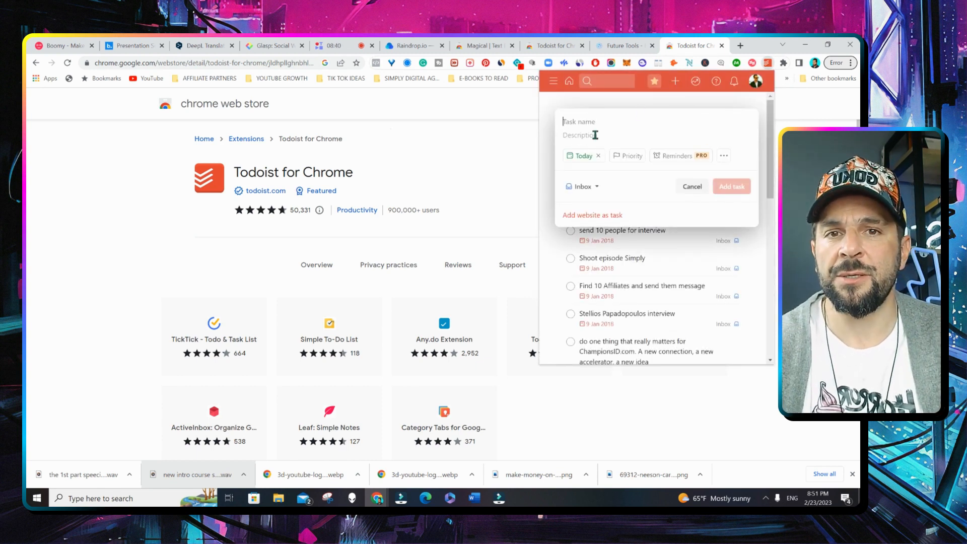
type("Dont forget to publish")
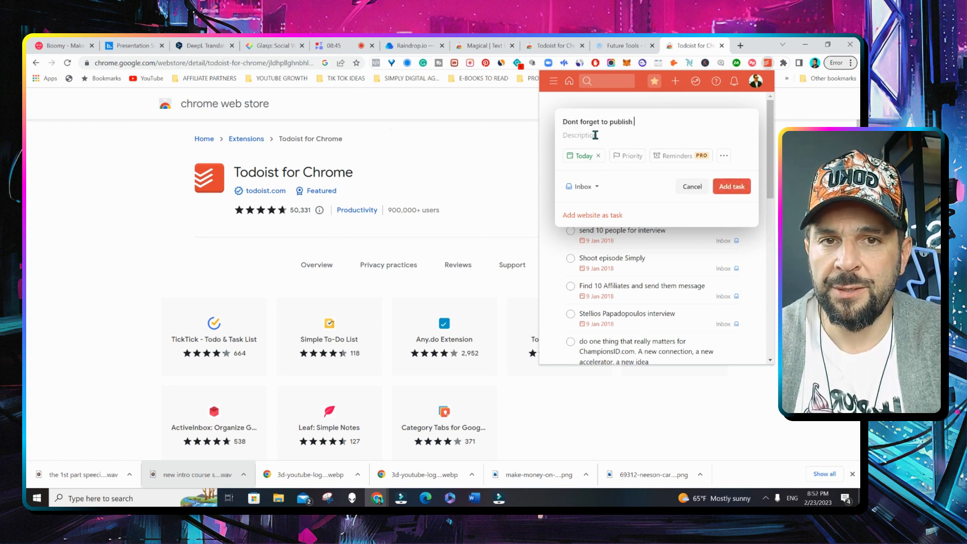
left_click(627, 155)
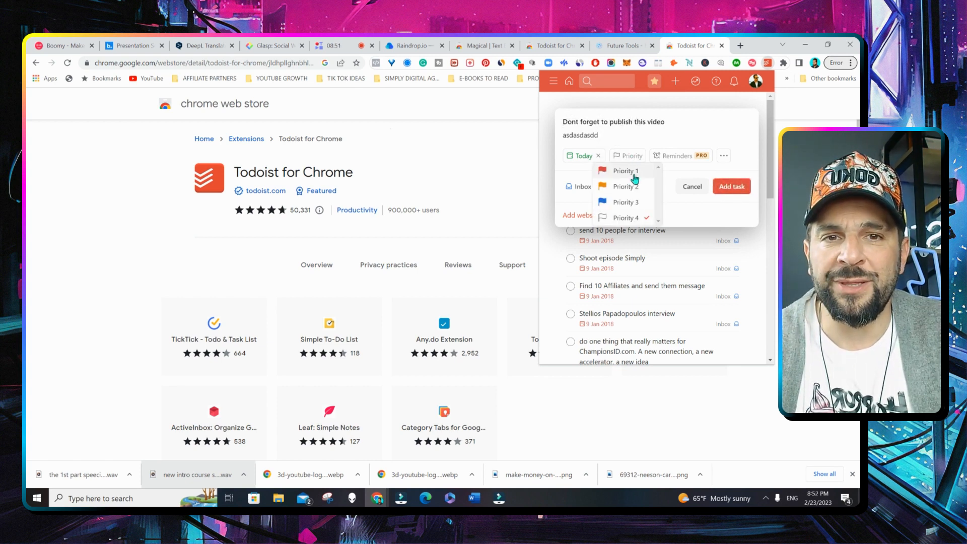
left_click(677, 155)
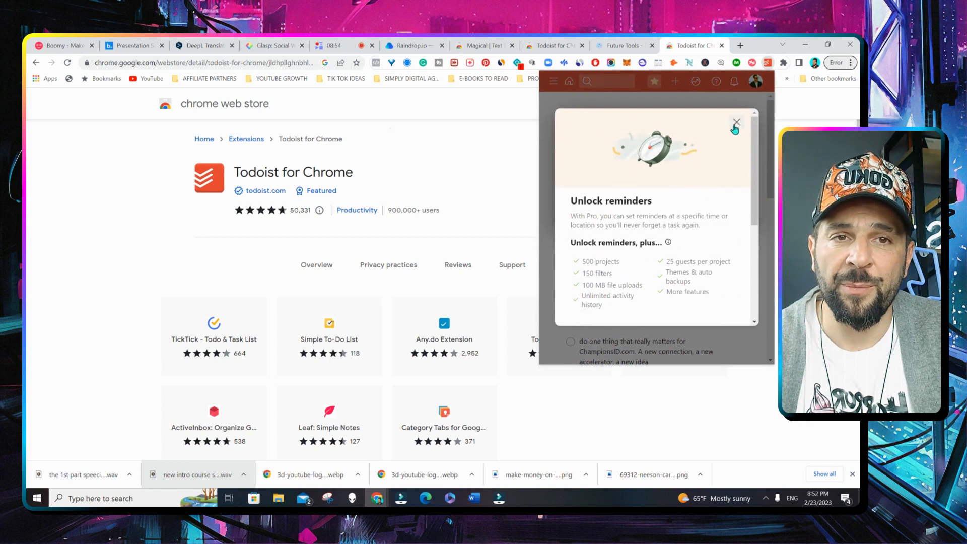
left_click(735, 123)
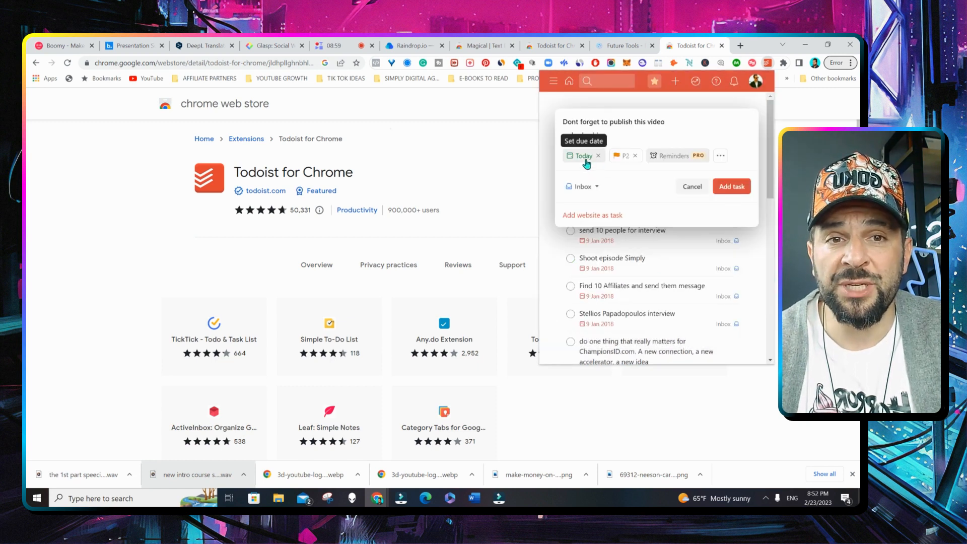
left_click(692, 186)
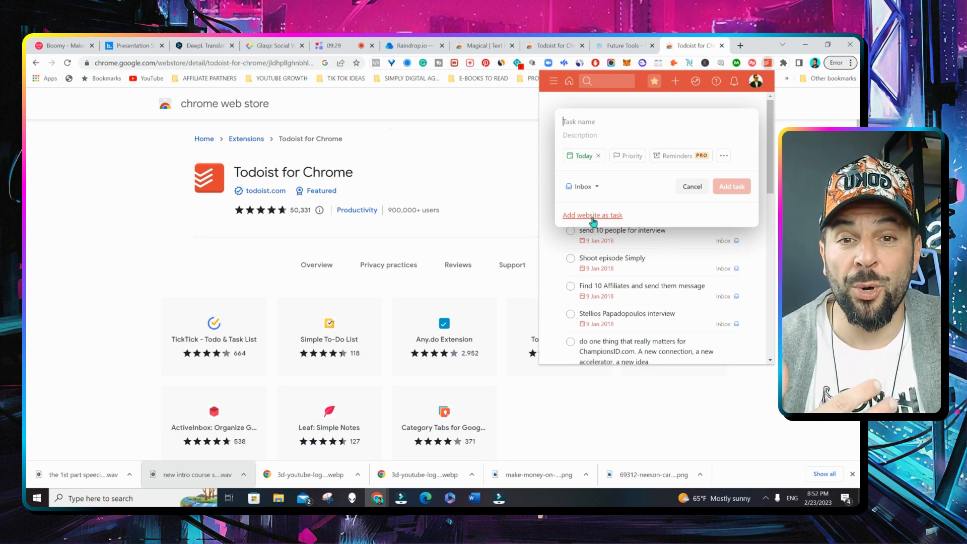
Add the current web page as a task with a description and a 16 March due date
left_click(592, 214)
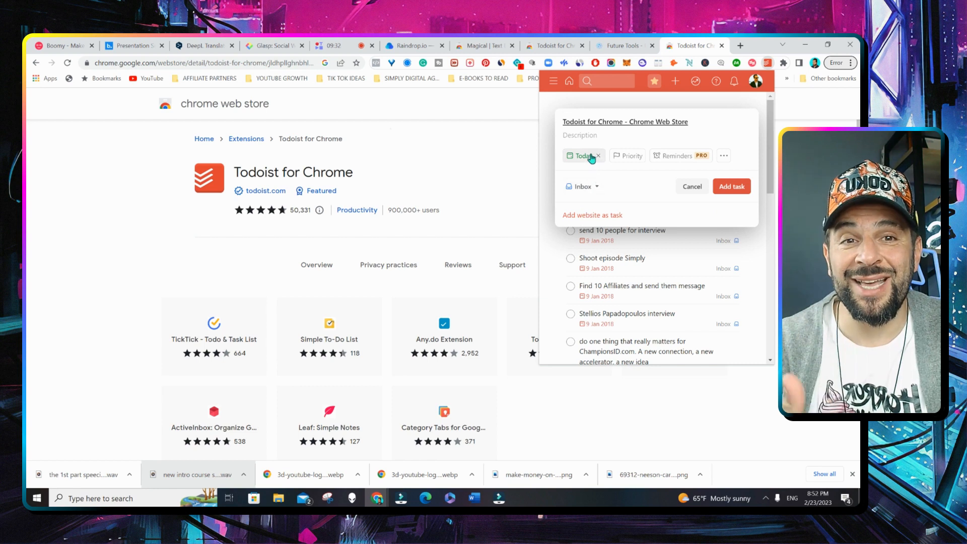
left_click(576, 135)
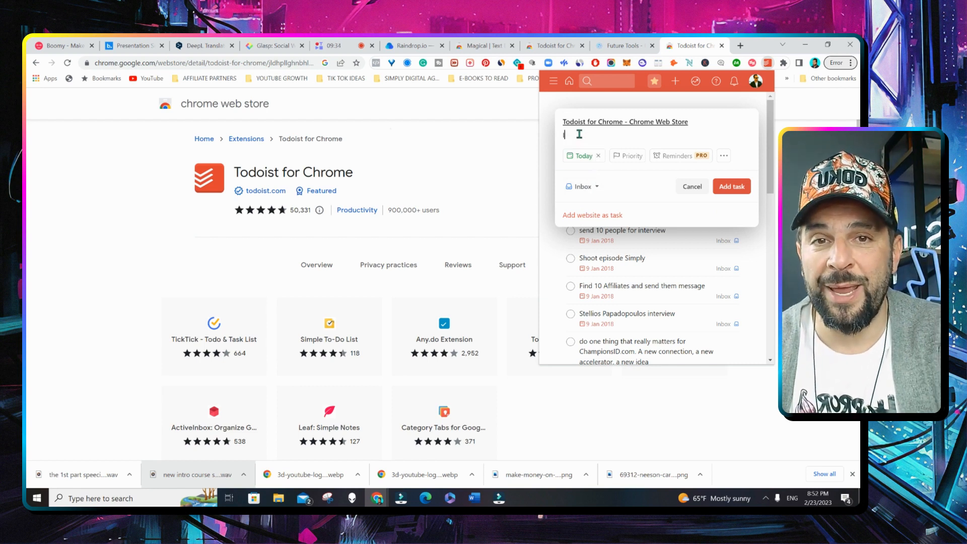
left_click(580, 155)
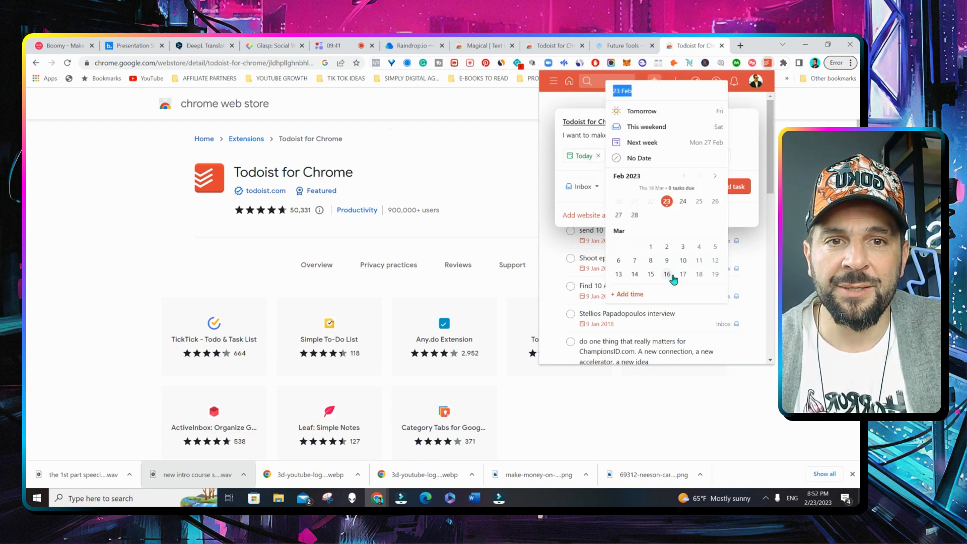
left_click(694, 45)
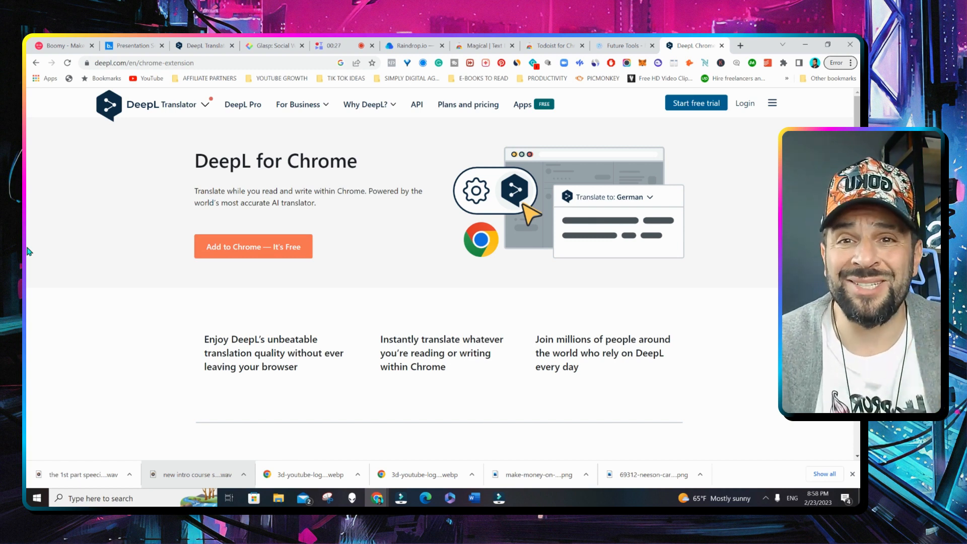
mouse_move(253, 246)
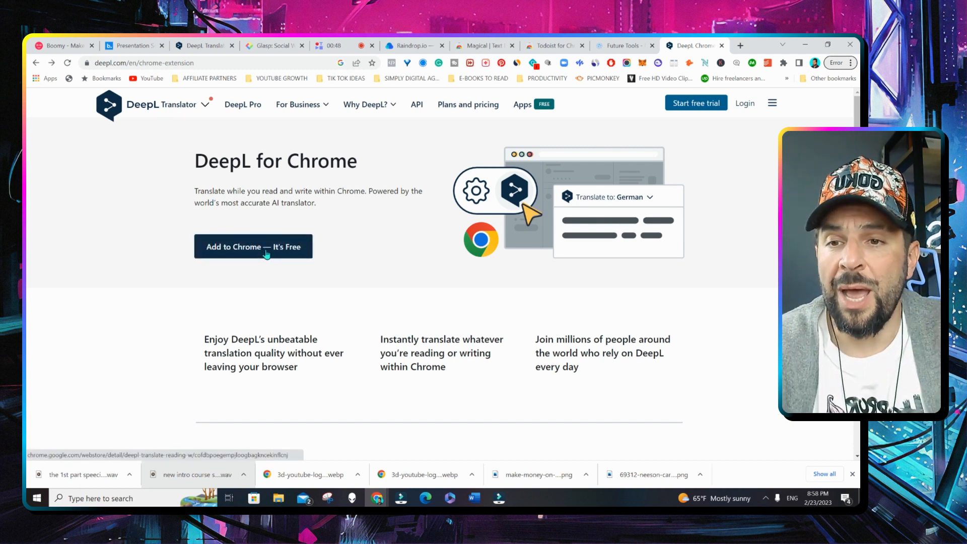
Add DeepL to Chrome, confirm the install, and bring up the installed extensions list
left_click(253, 246)
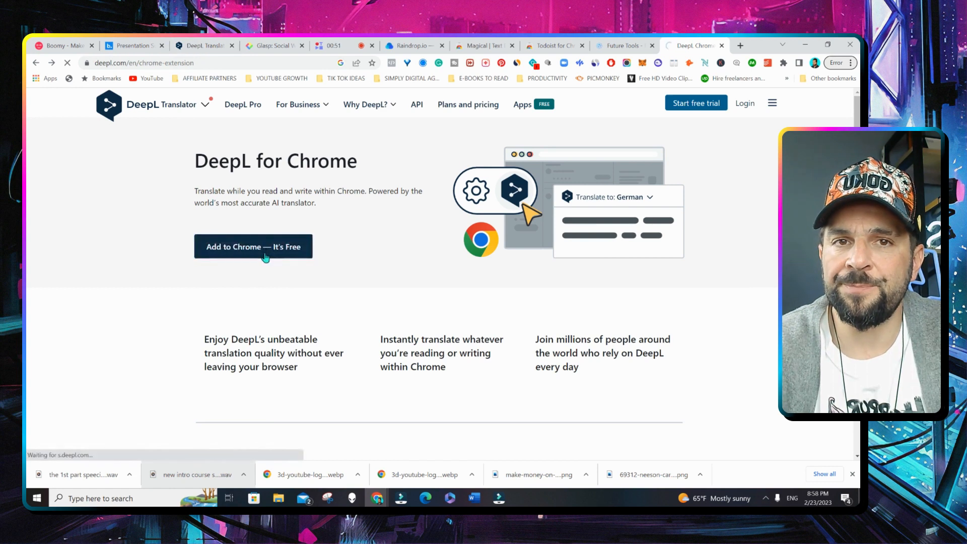
left_click(252, 247)
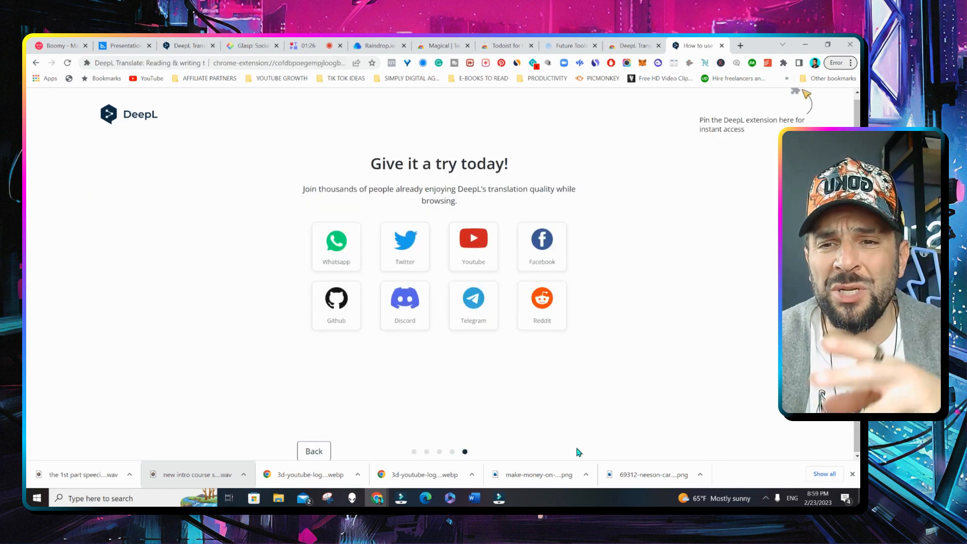
mouse_move(431, 439)
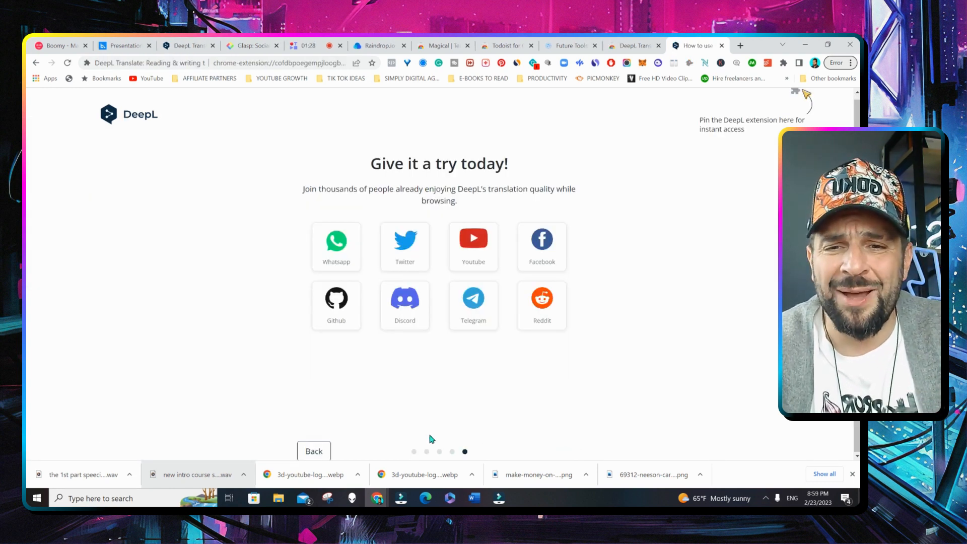
left_click(784, 62)
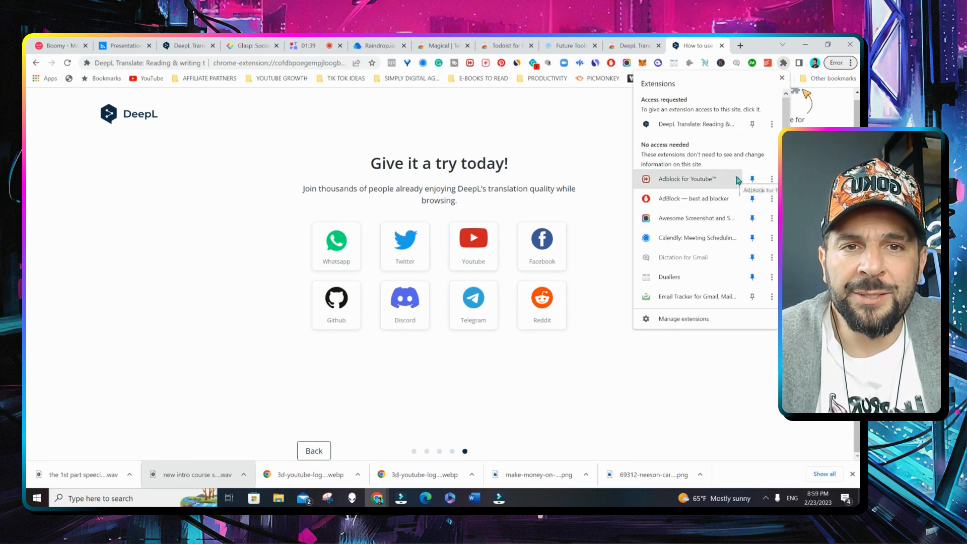
type("cn")
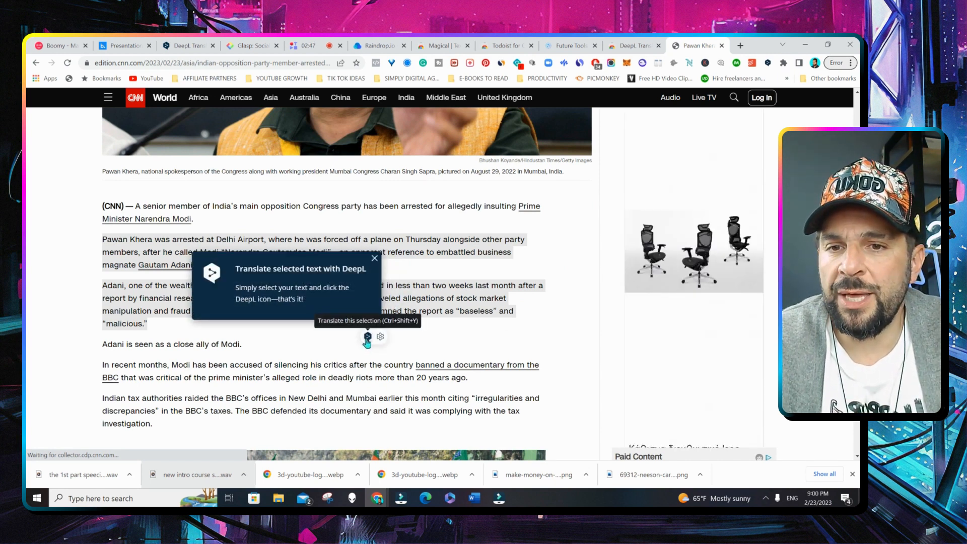
Translate the selected CNN paragraphs with DeepL, trying Greek and settling on Dutch
left_click(367, 336)
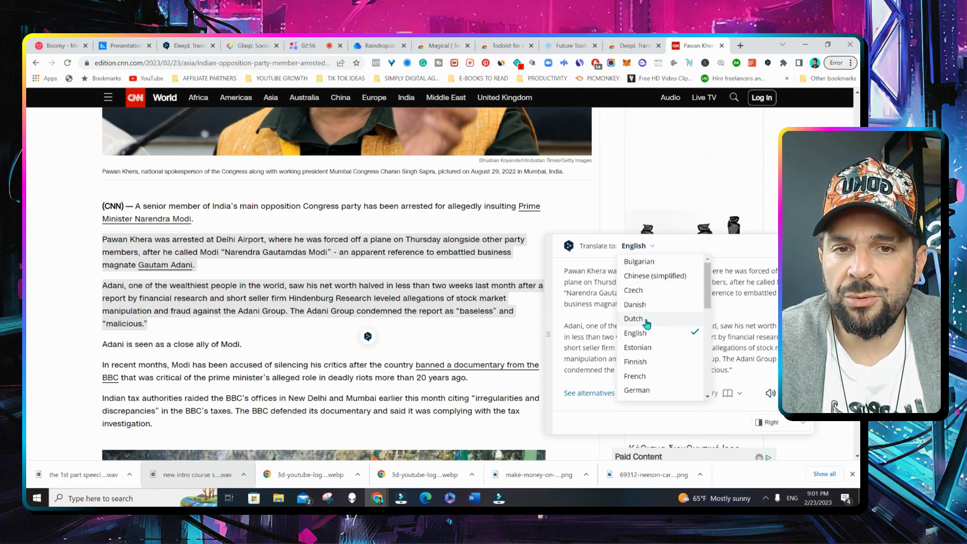
left_click(636, 390)
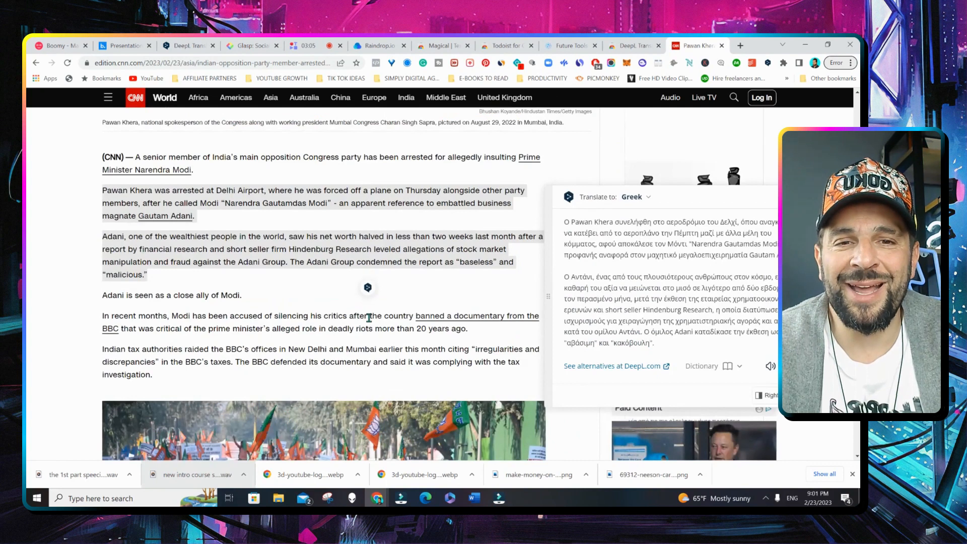
left_click(636, 197)
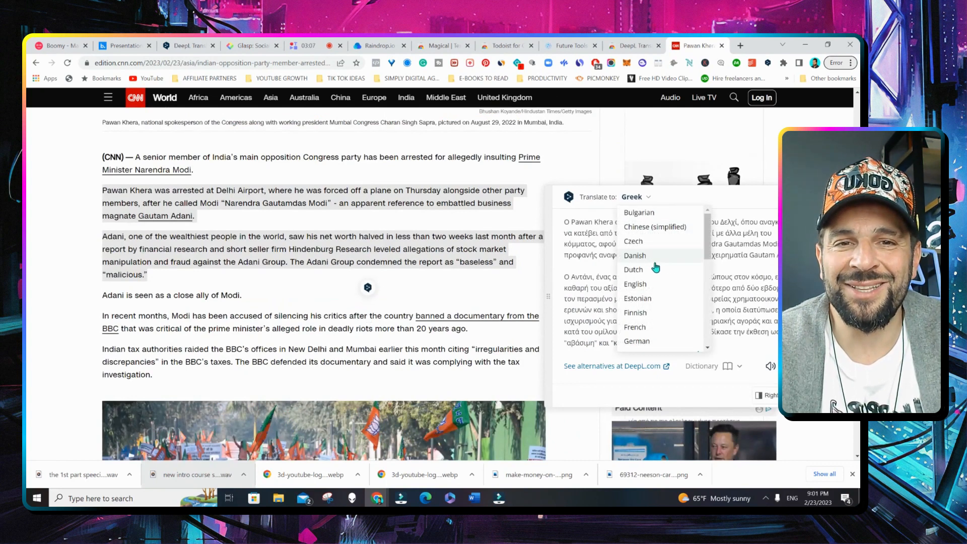
left_click(633, 269)
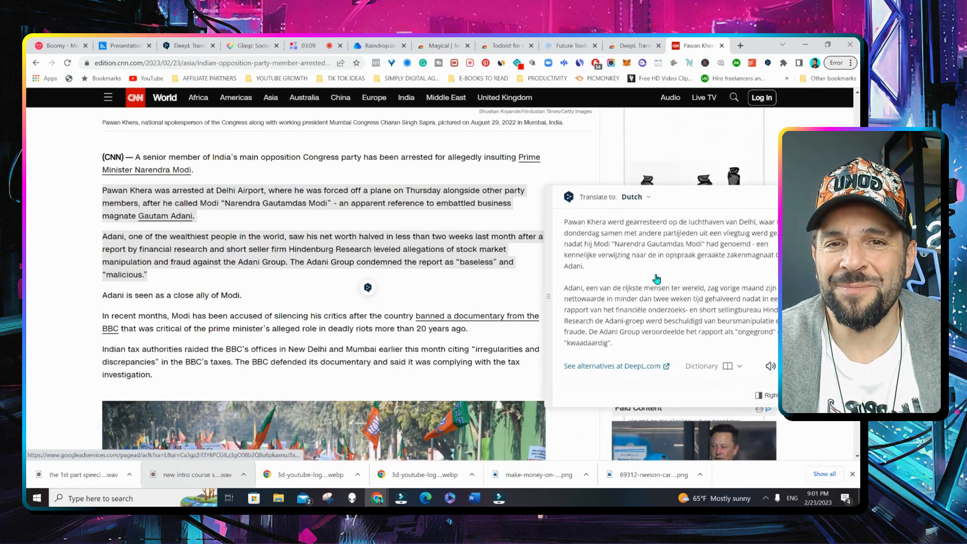
left_click(287, 45)
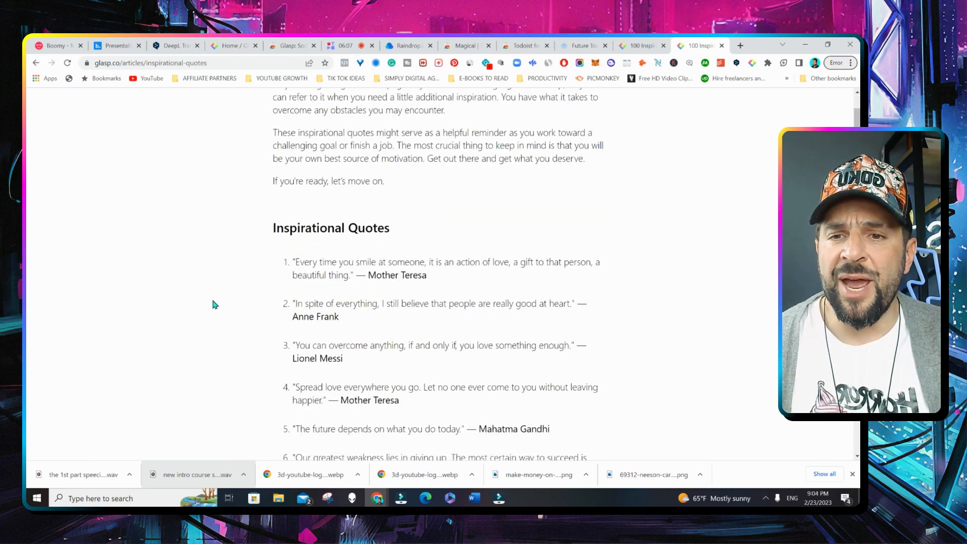
Scroll to the Lionel Messi quote and highlight it in green with the Glasp popup
scroll("down", 3)
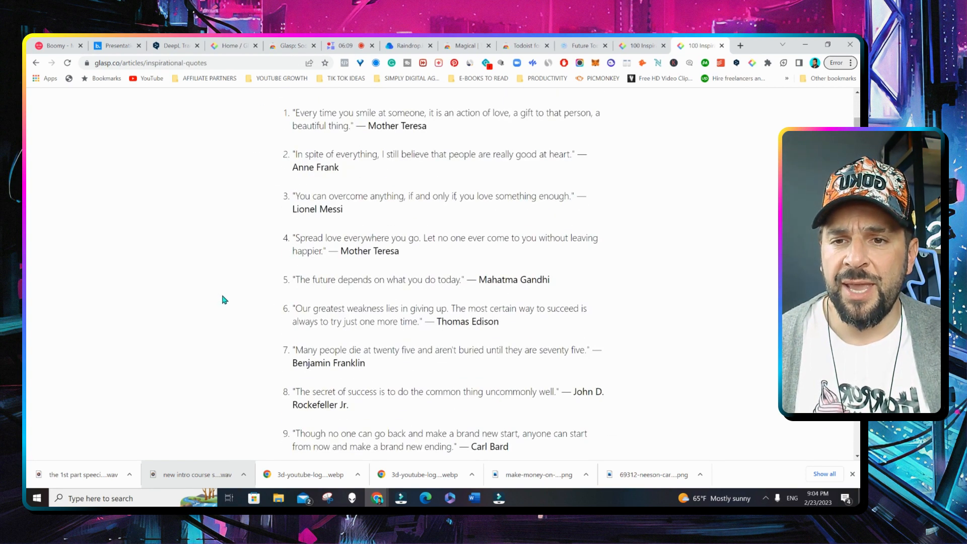
scroll("down", 3)
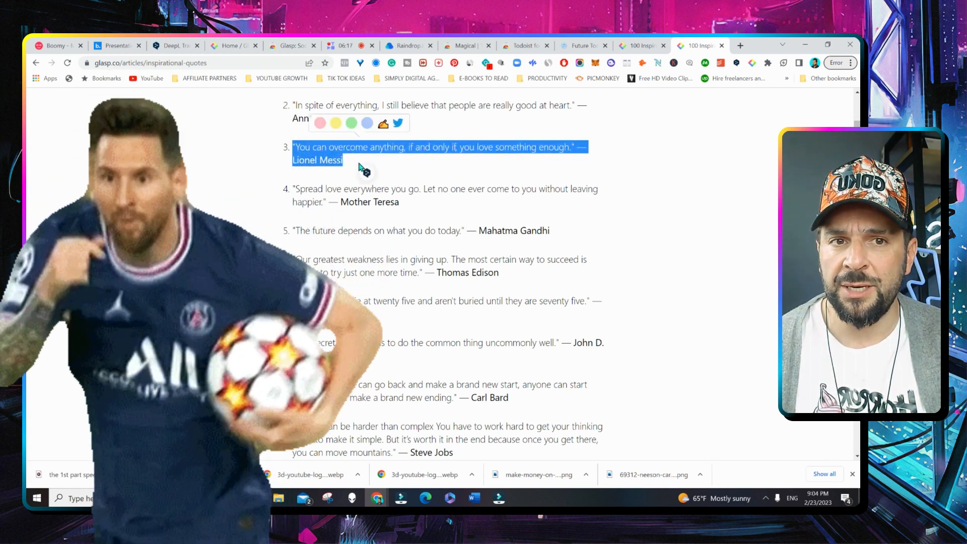
left_click(351, 123)
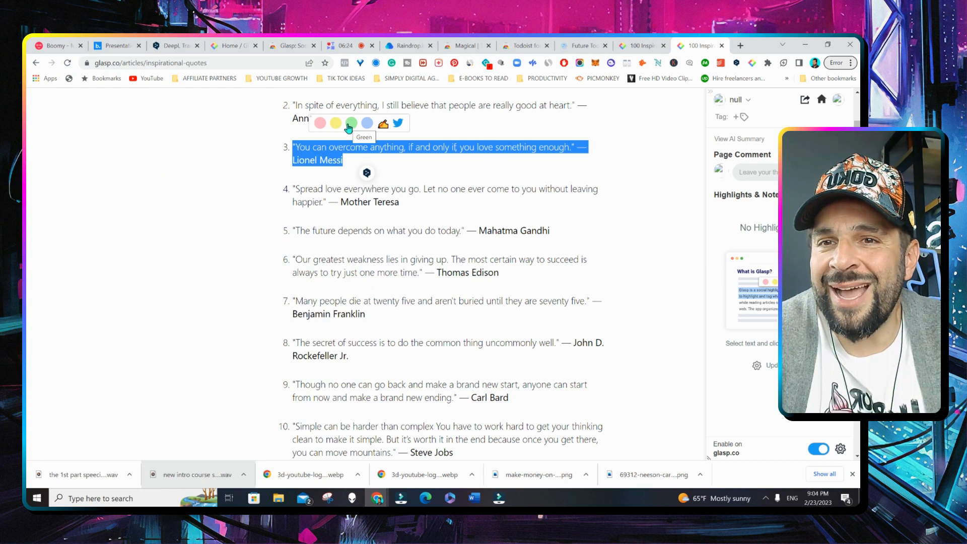
left_click(351, 123)
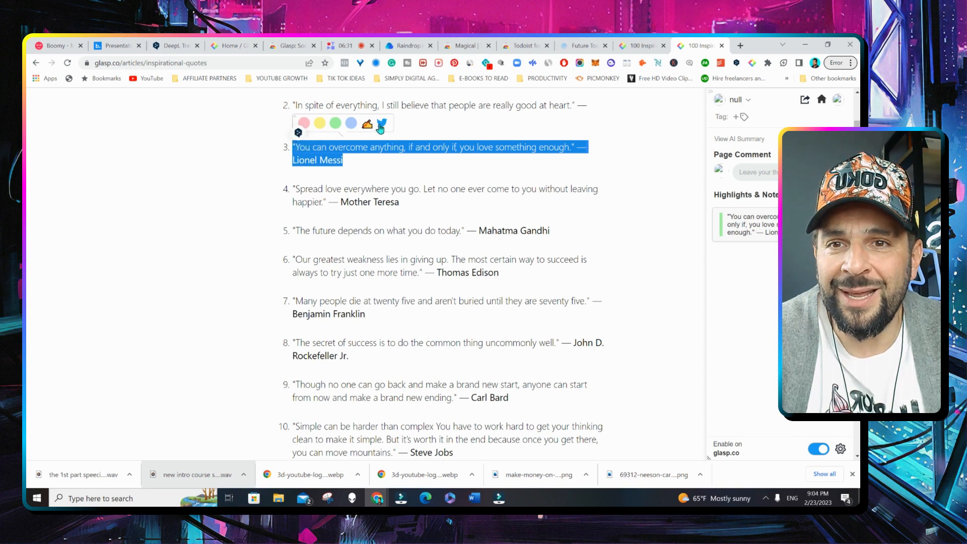
left_click(380, 123)
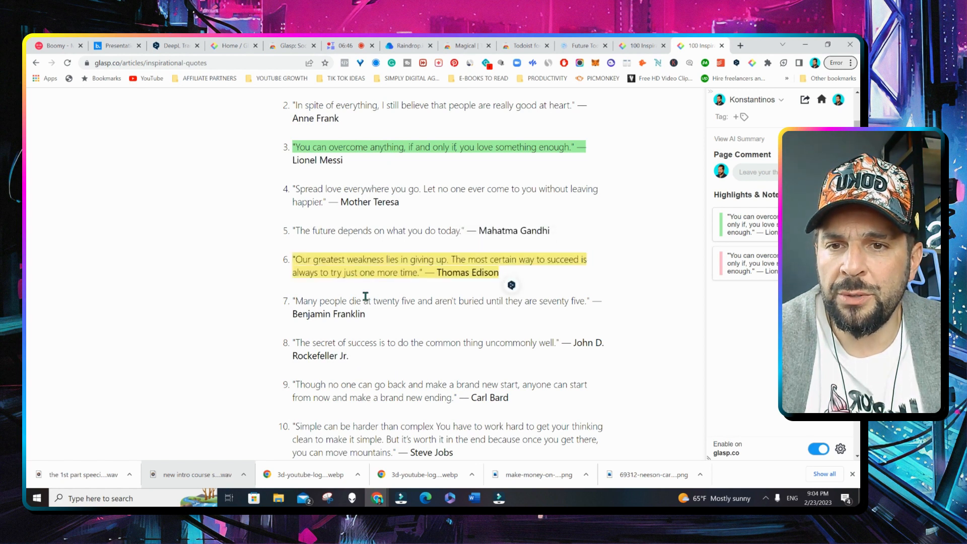
Highlight the Edison, Ford and Franklin quotes and note on the Franklin one about making a post
scroll("down", 3)
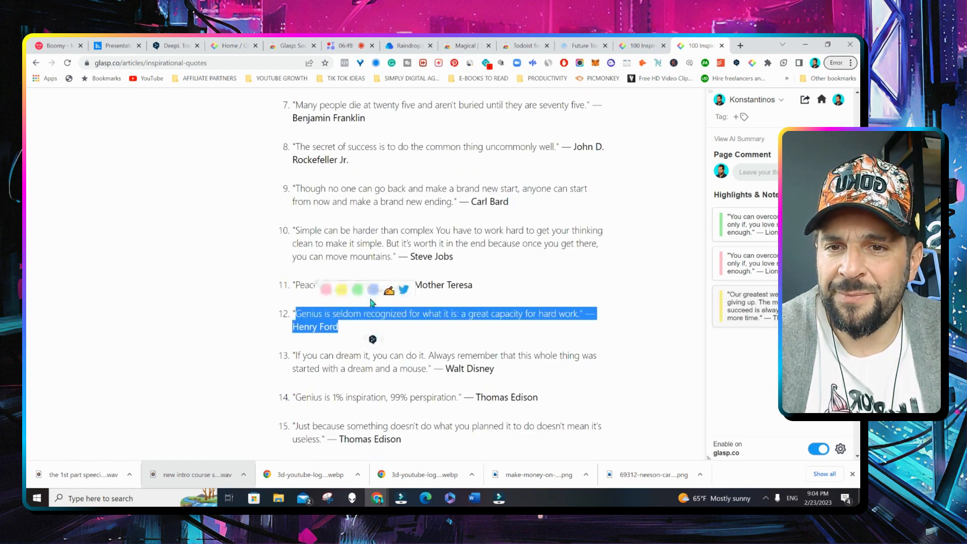
scroll("down", 3)
type("lets make a post a")
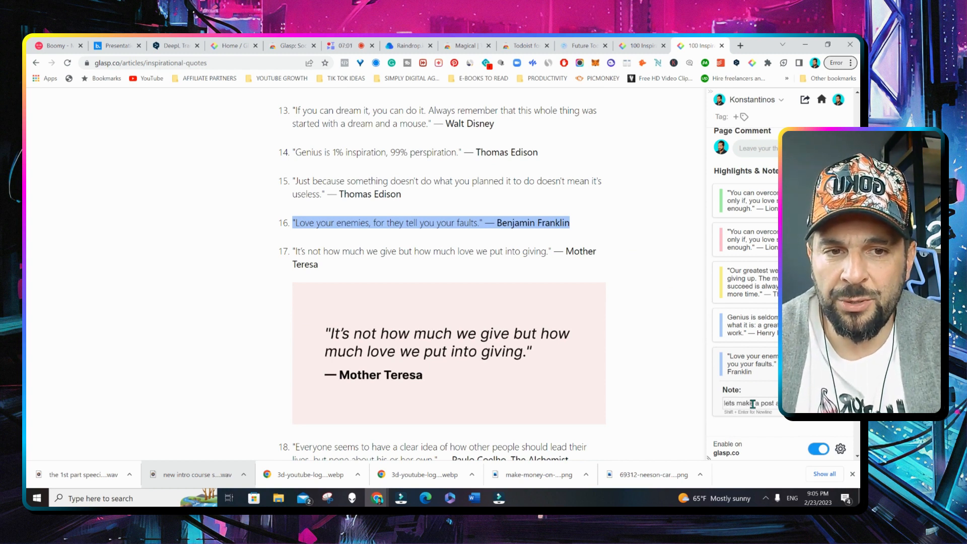
scroll("down", 3)
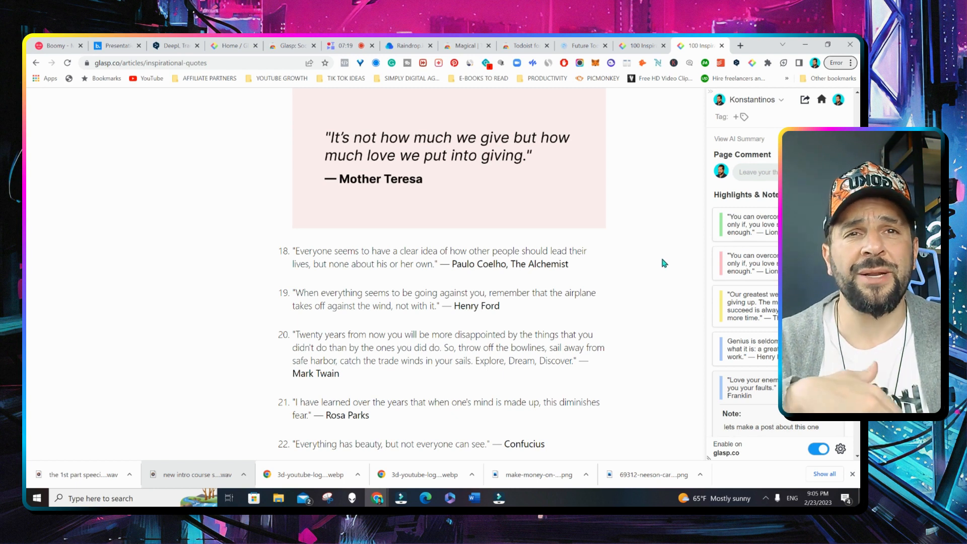
mouse_move(717, 249)
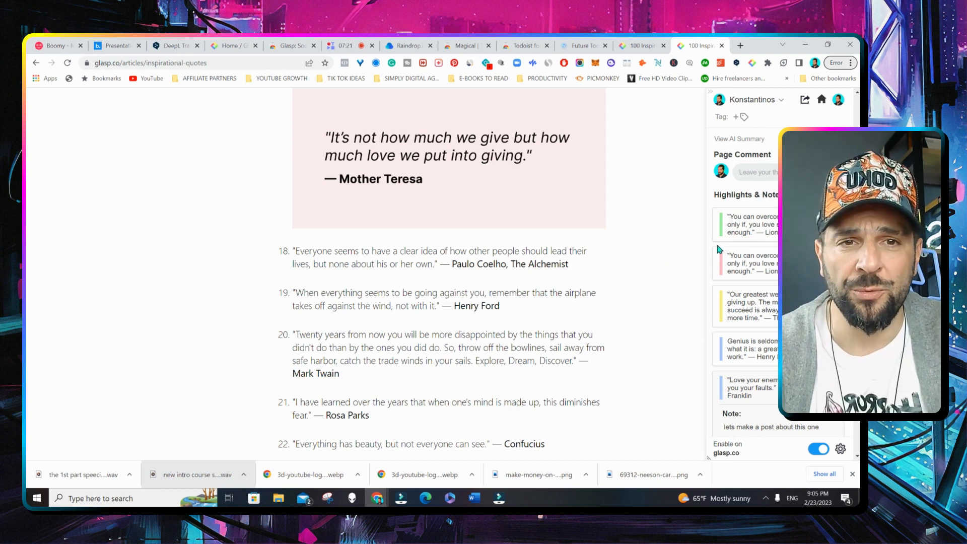
scroll("up", 3)
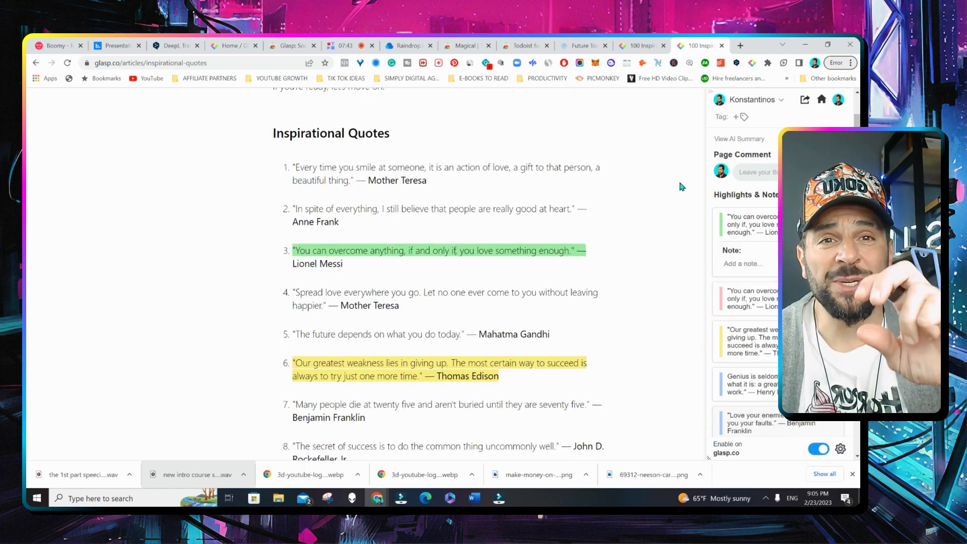
scroll("down", 3)
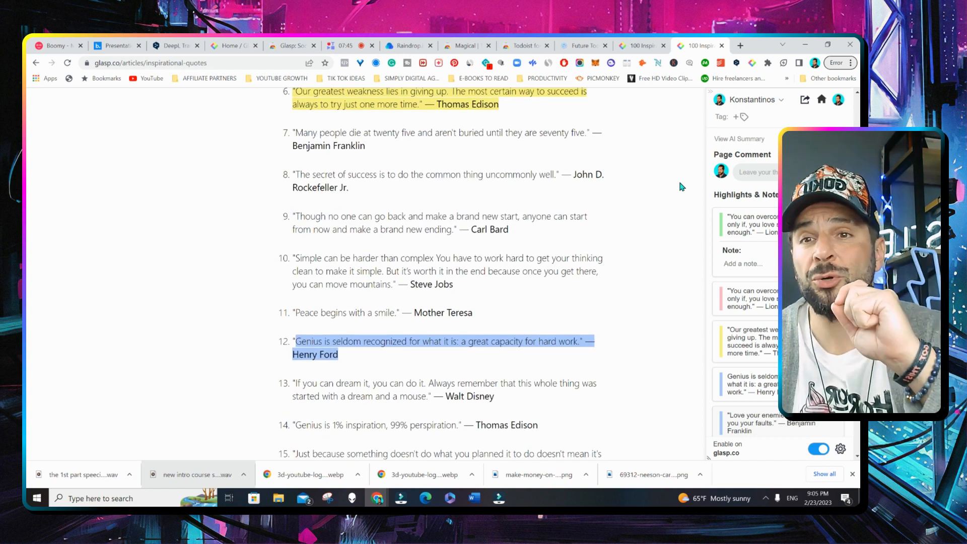
scroll("up", 3)
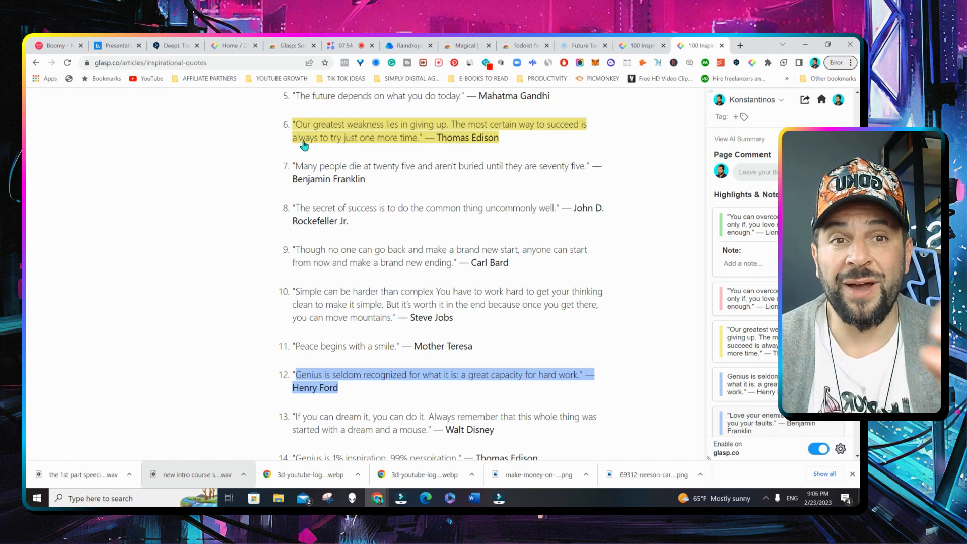
left_click(804, 100)
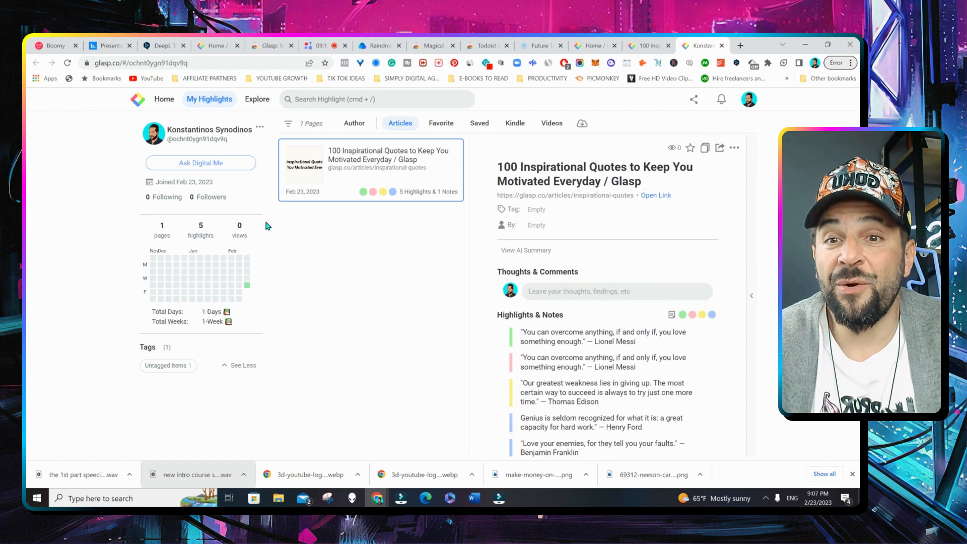
mouse_move(400, 197)
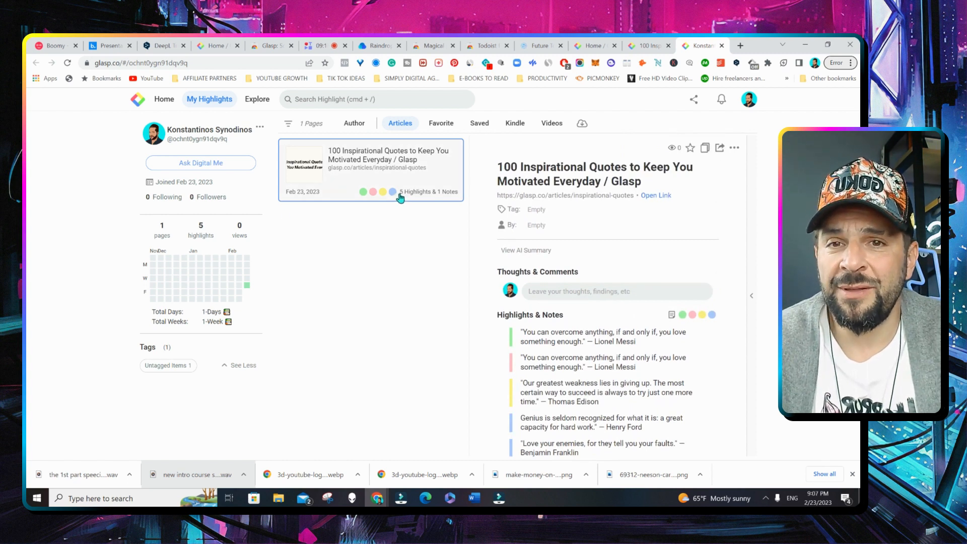
Create a purple Quoteshot from the Messi highlight, download it and view the image
scroll("down", 3)
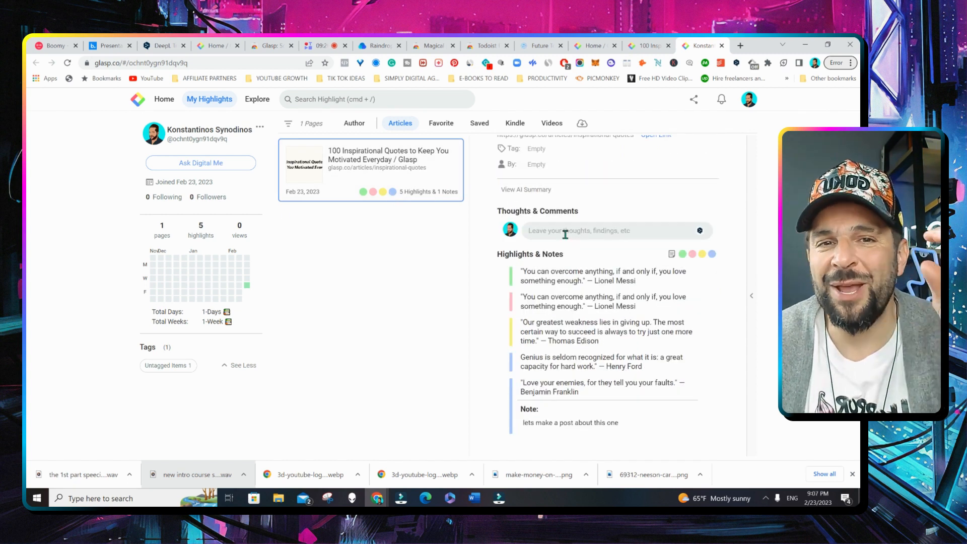
left_click(705, 272)
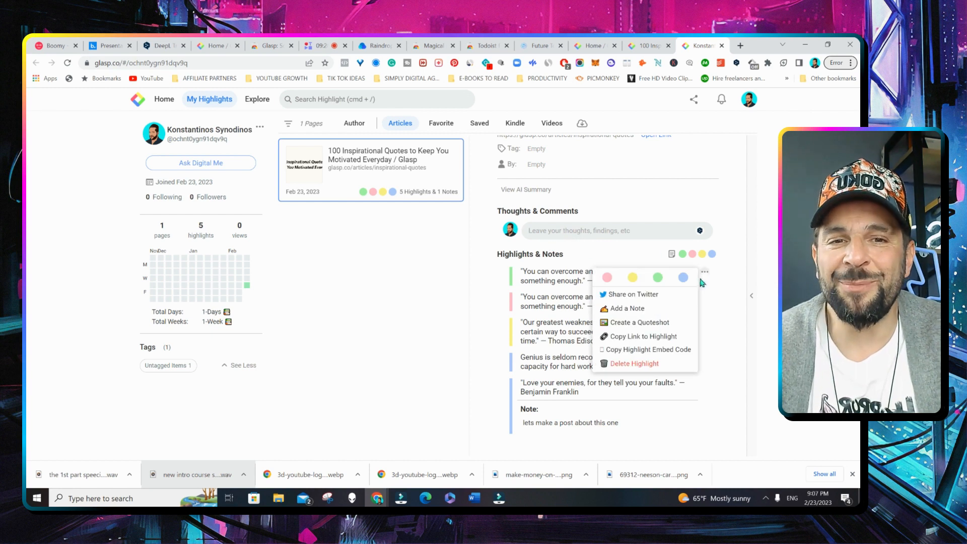
left_click(640, 322)
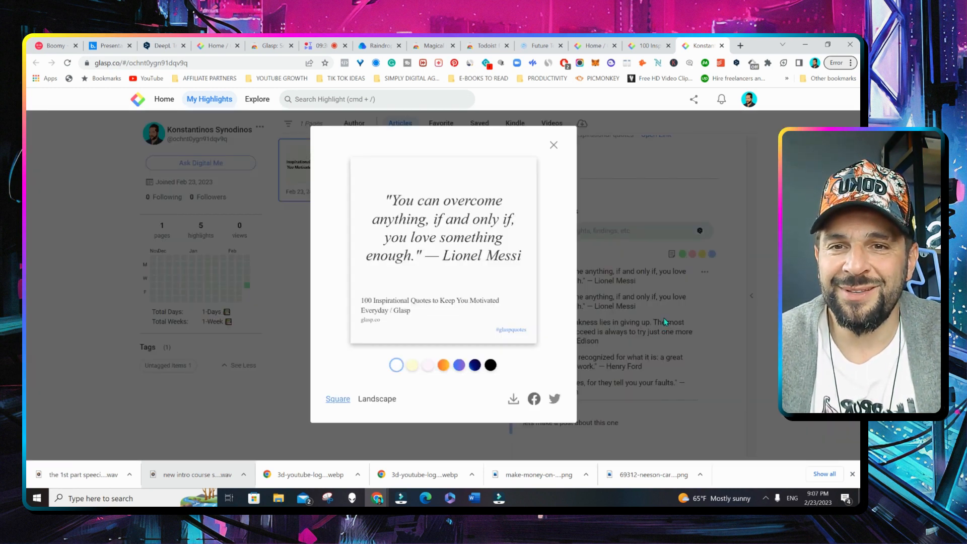
left_click(458, 365)
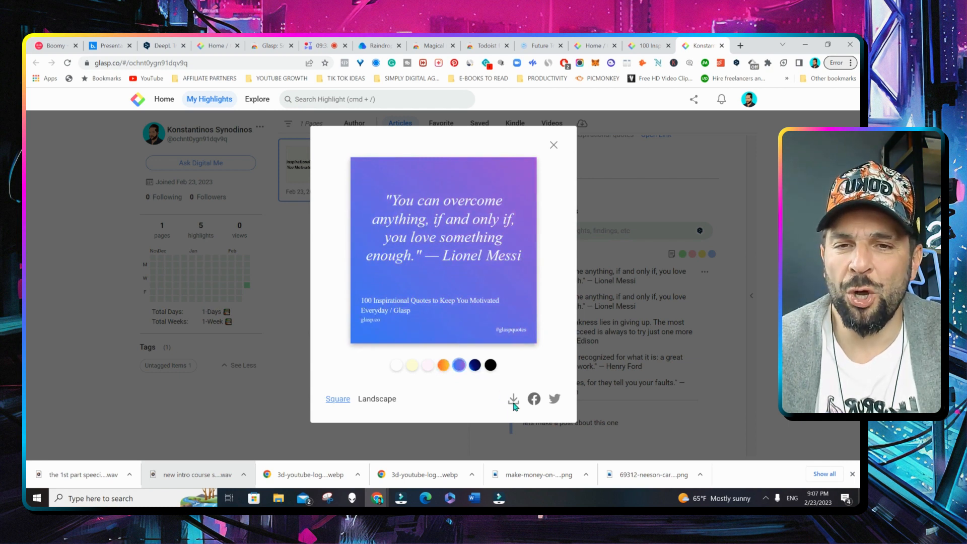
left_click(513, 399)
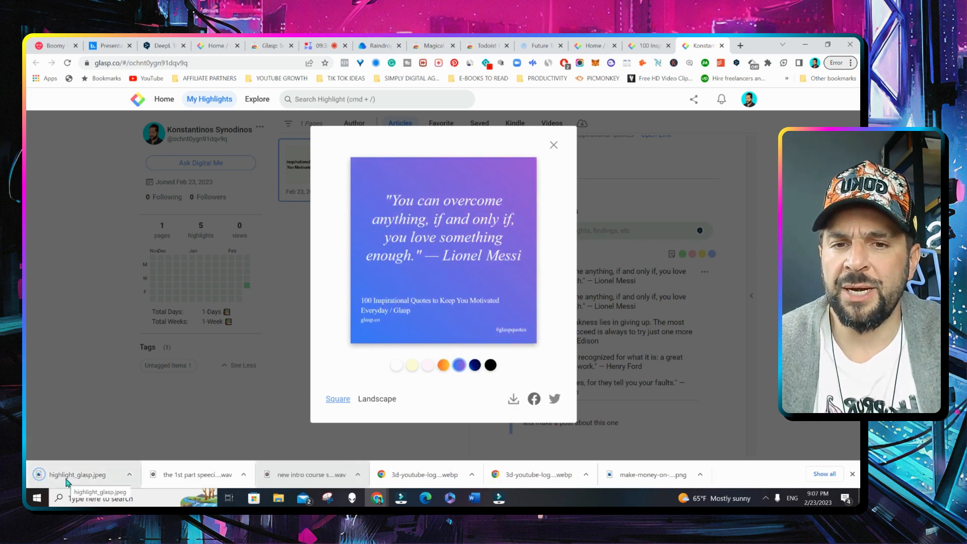
left_click(76, 474)
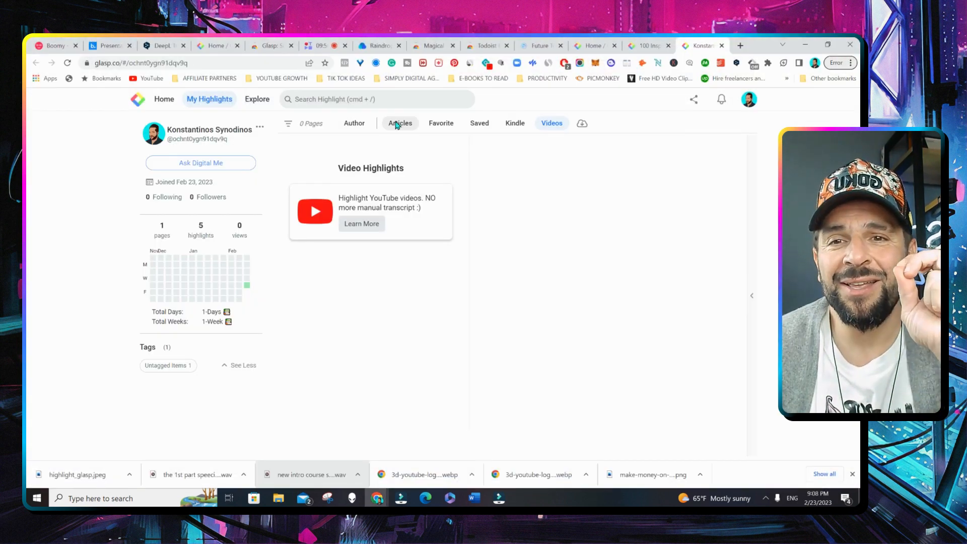
mouse_move(527, 92)
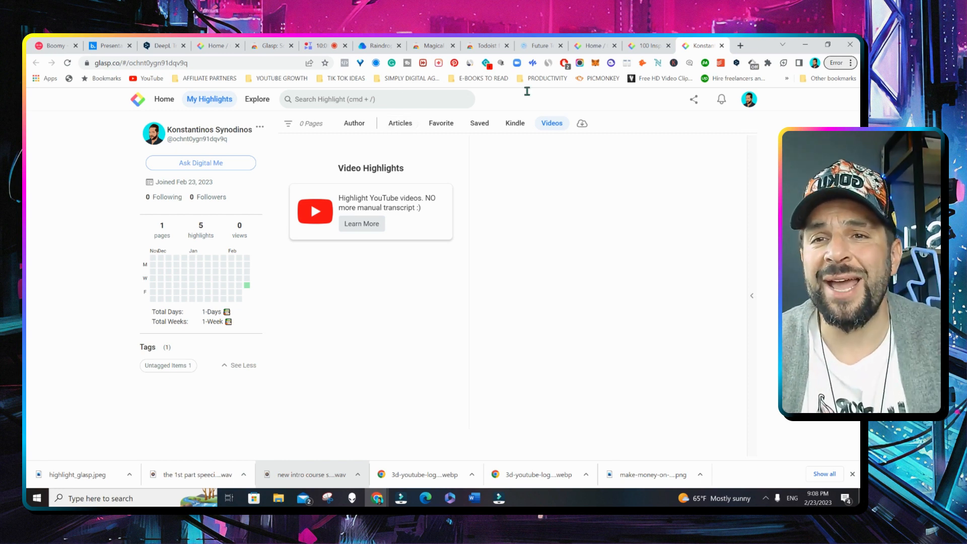
Return to Glasp's Articles list showing the five saved highlights, then leave for another tab
left_click(400, 123)
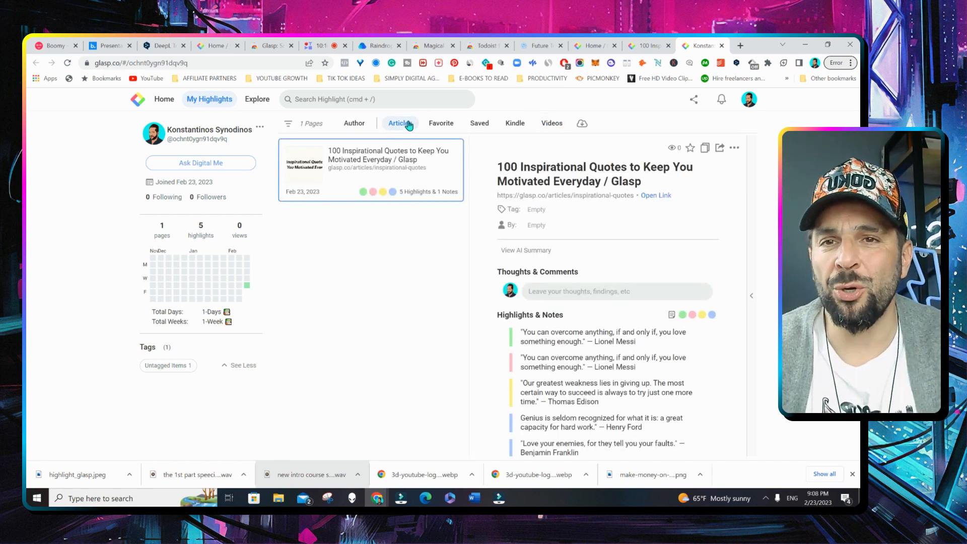
left_click(432, 45)
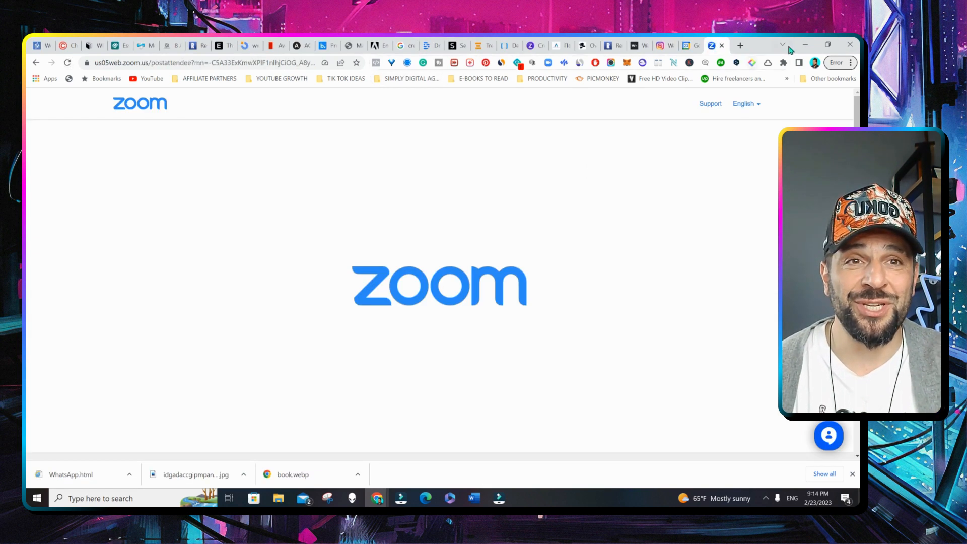
Minimize the Zoom window so the Dualless Chrome Web Store listing is visible
left_click(432, 46)
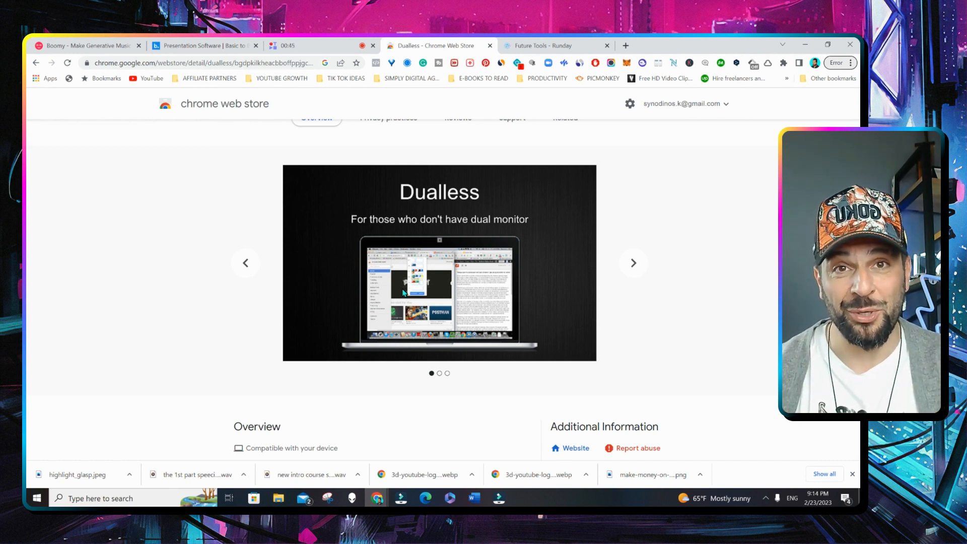
Show Dualless's split-ratio layout choices from its toolbar icon
left_click(783, 62)
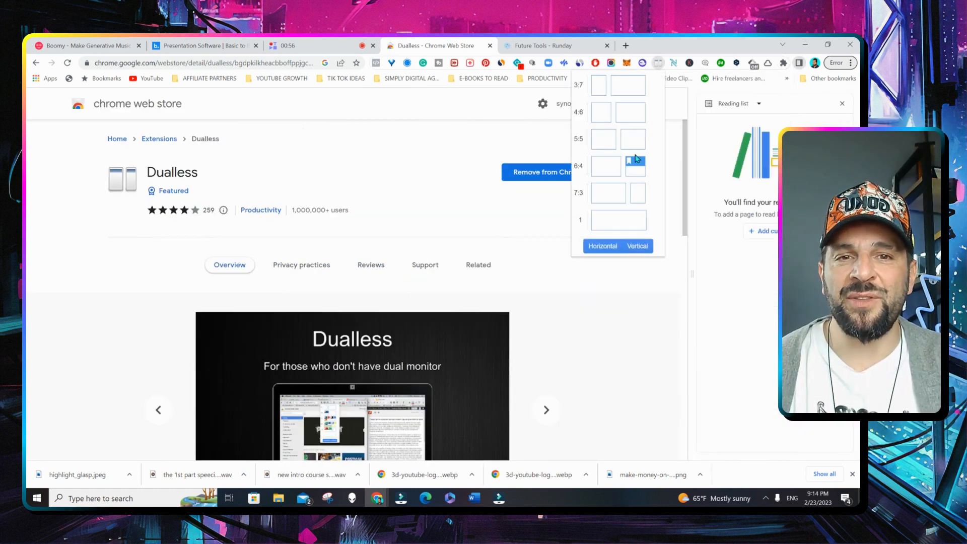
mouse_move(618, 221)
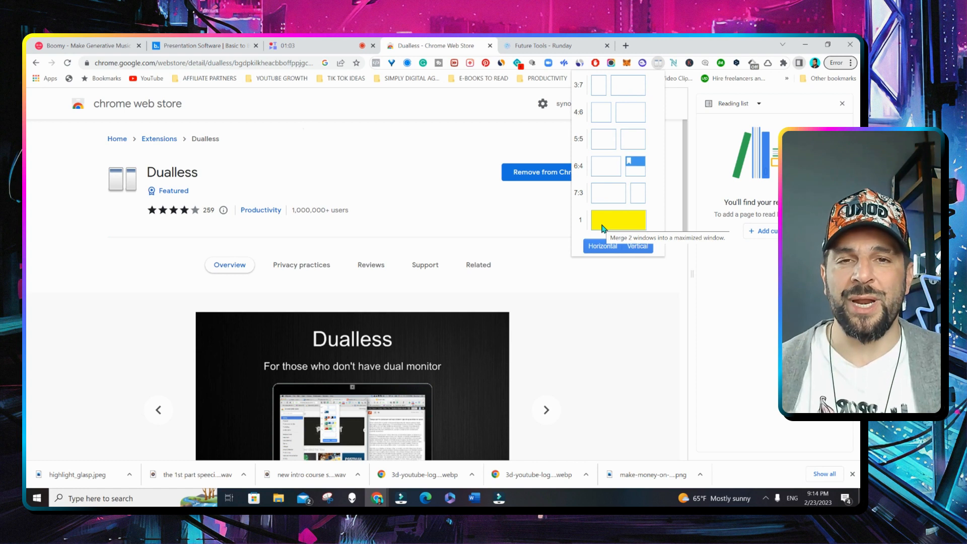
mouse_move(607, 194)
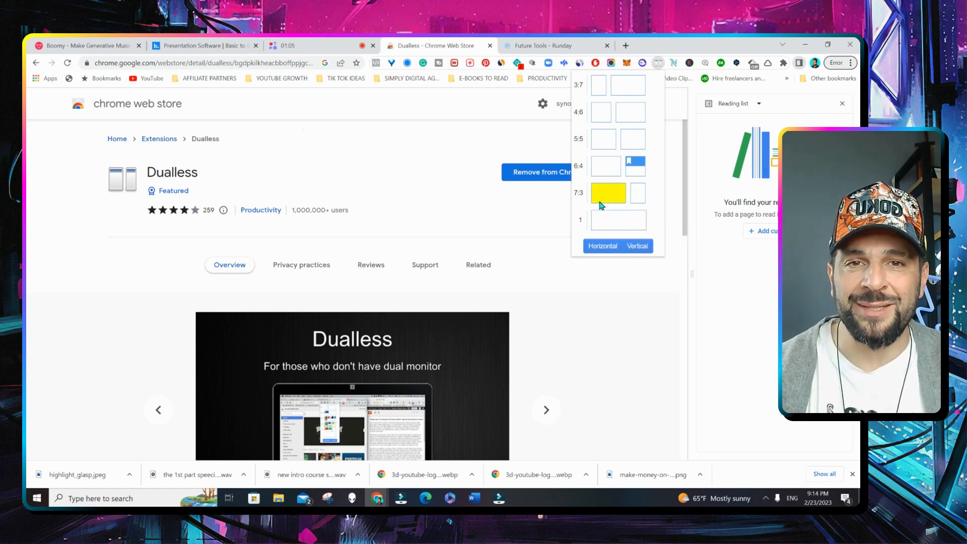
mouse_move(601, 99)
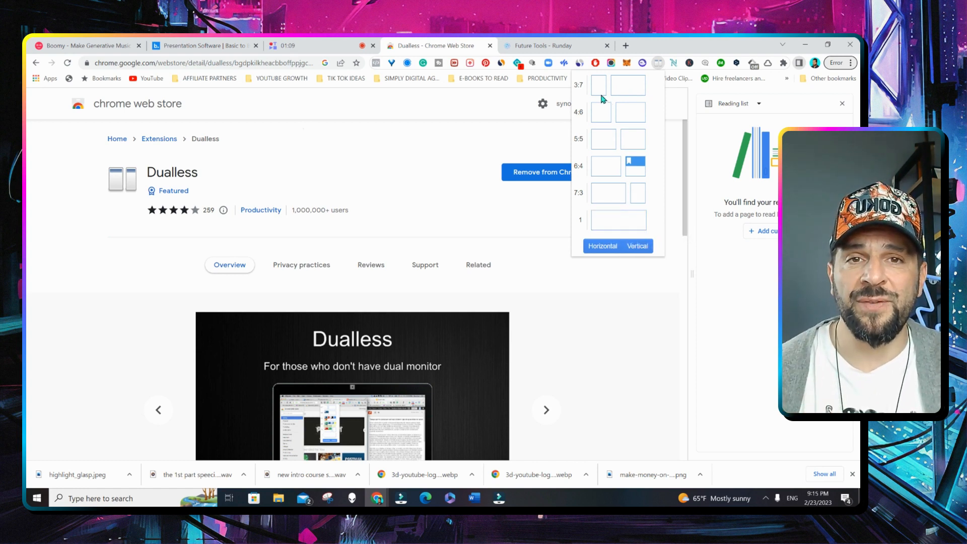